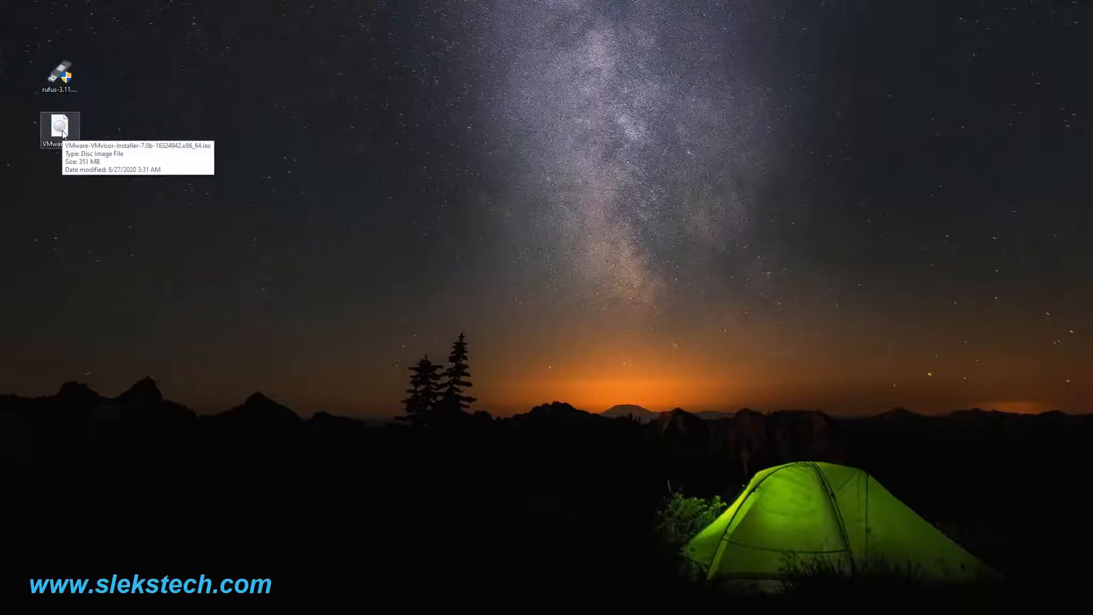
mouse_move(82, 127)
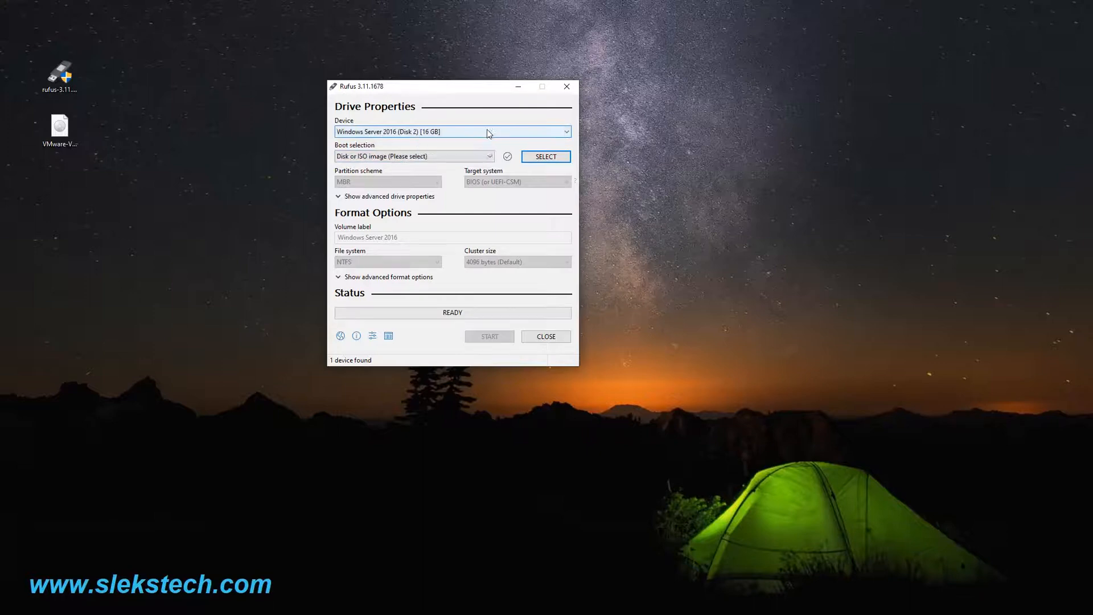
mouse_move(512, 130)
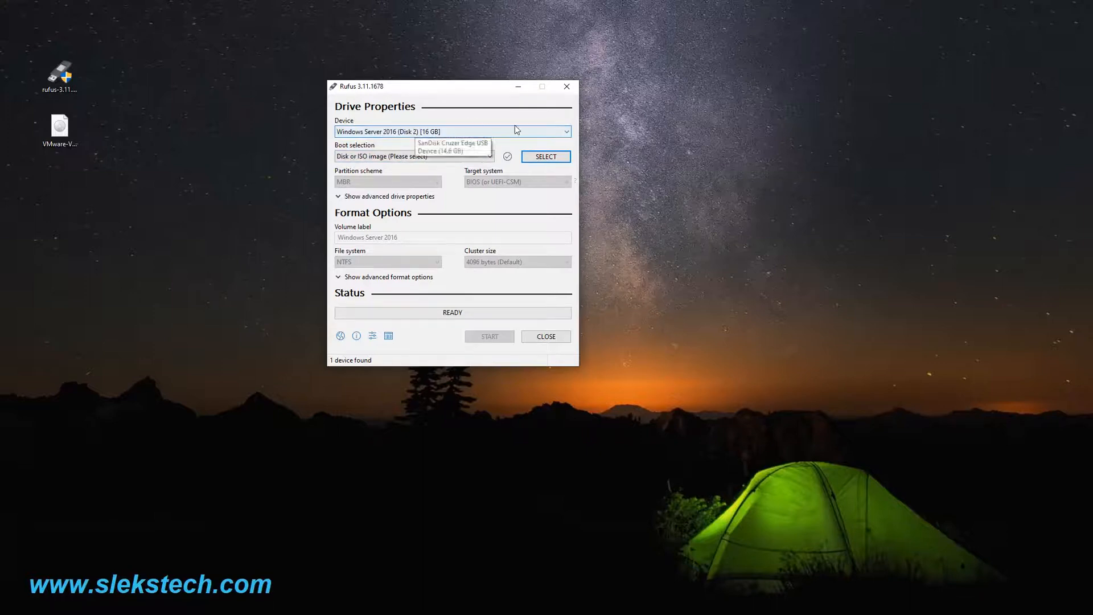
Confirm the 16 GB SanDisk USB drive (Disk 2) as the target device in the Device list
left_click(563, 132)
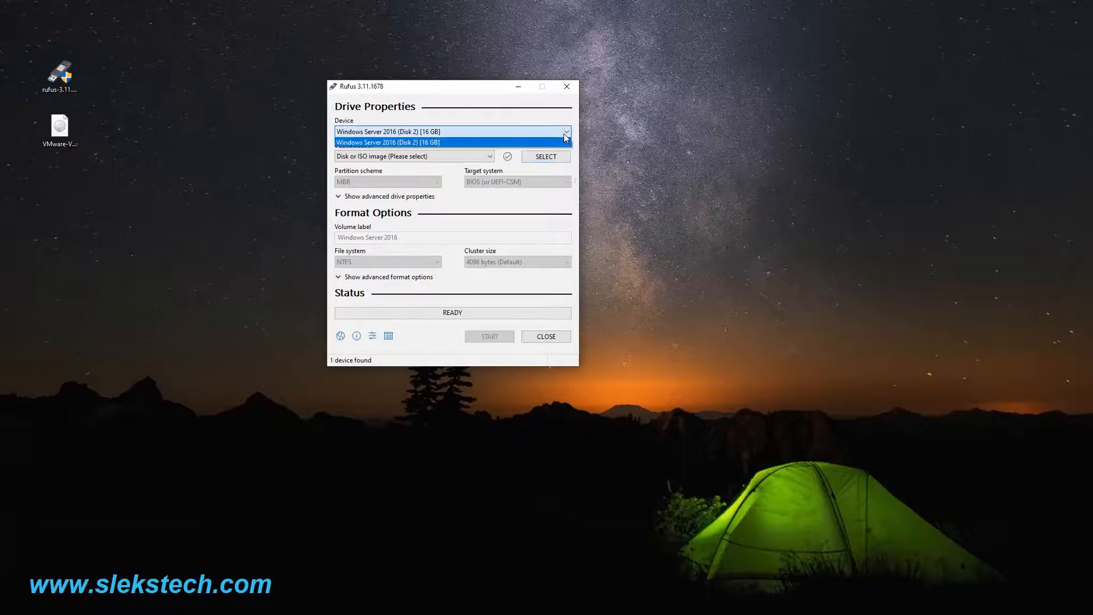
left_click(423, 143)
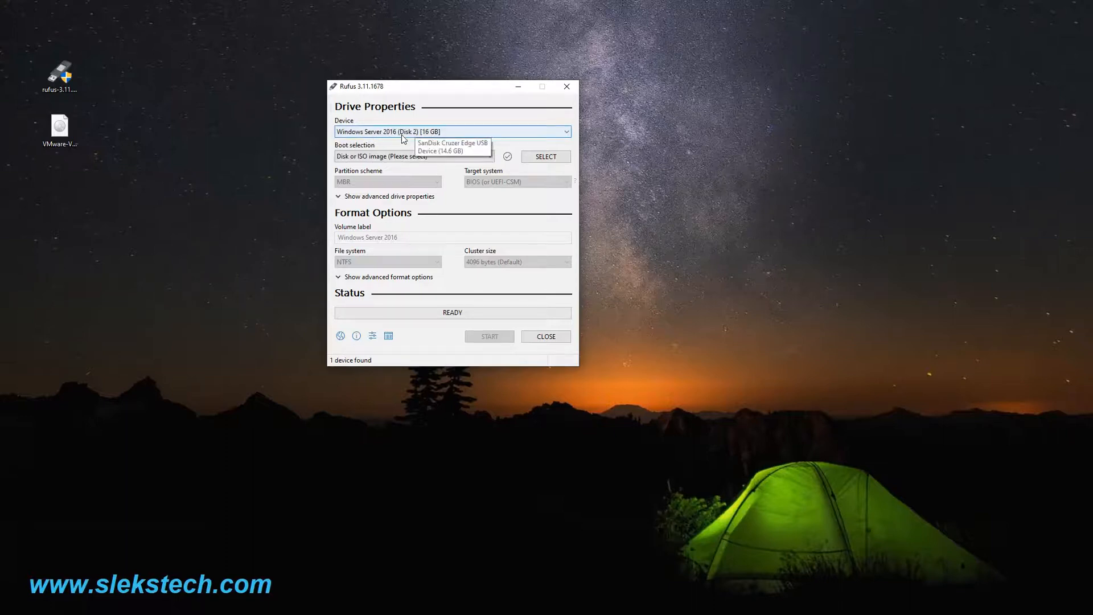
left_click(453, 146)
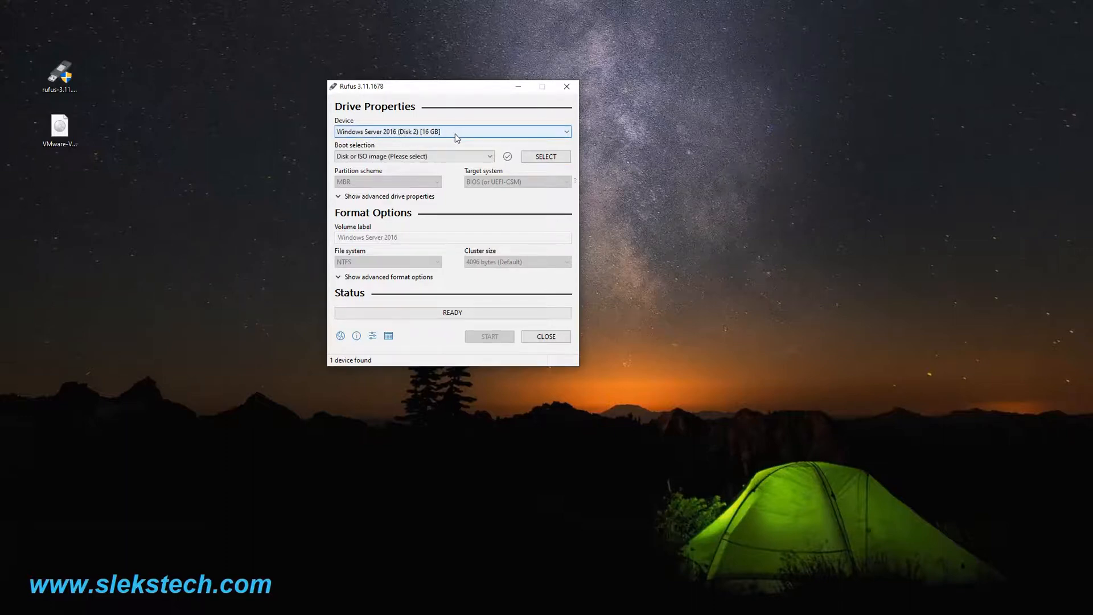
mouse_move(480, 126)
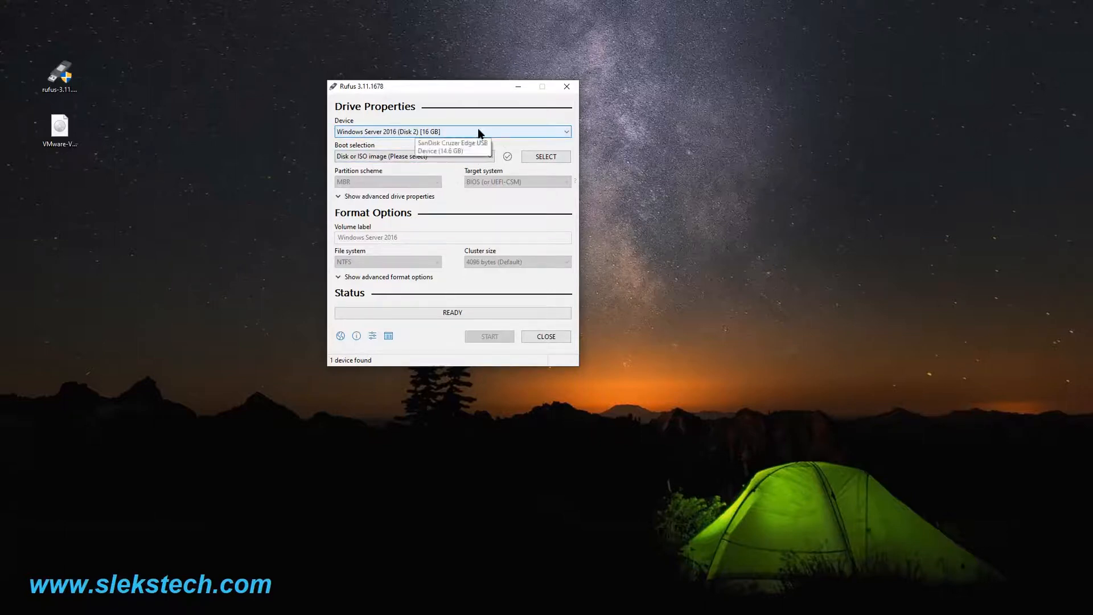
left_click(451, 143)
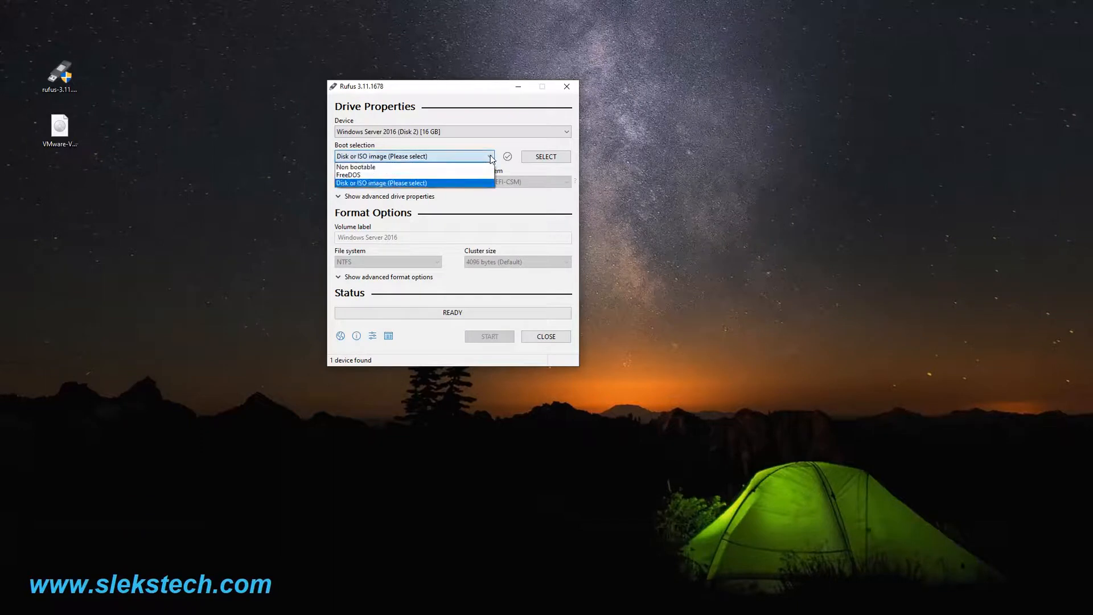
Load the VMware-VMvisor-Installer ESXi 7.0b ISO from the Desktop as the disk or ISO boot image
left_click(381, 182)
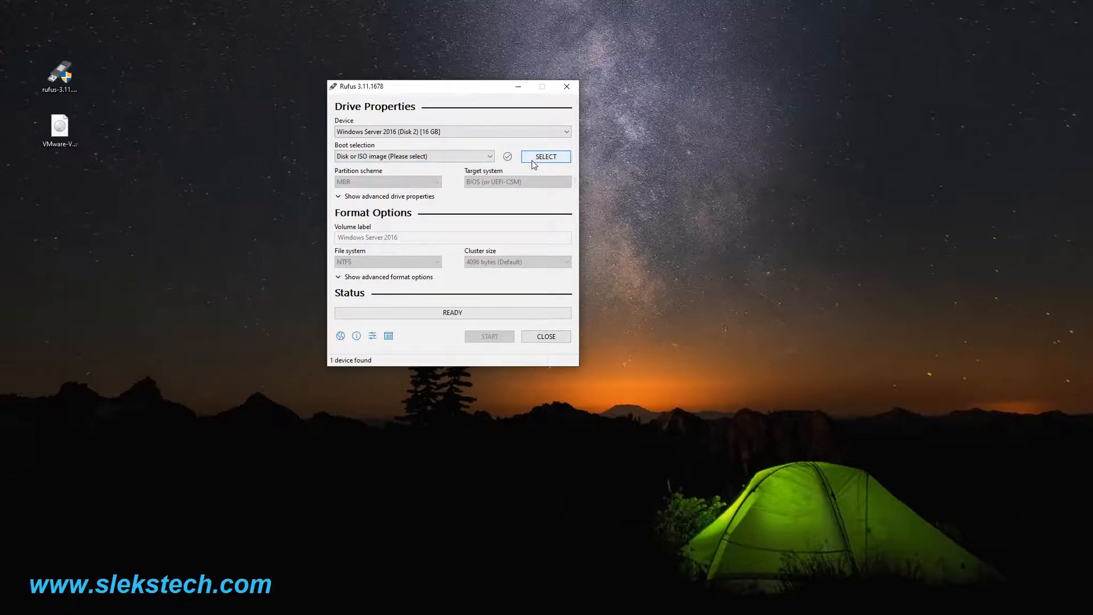
mouse_move(546, 173)
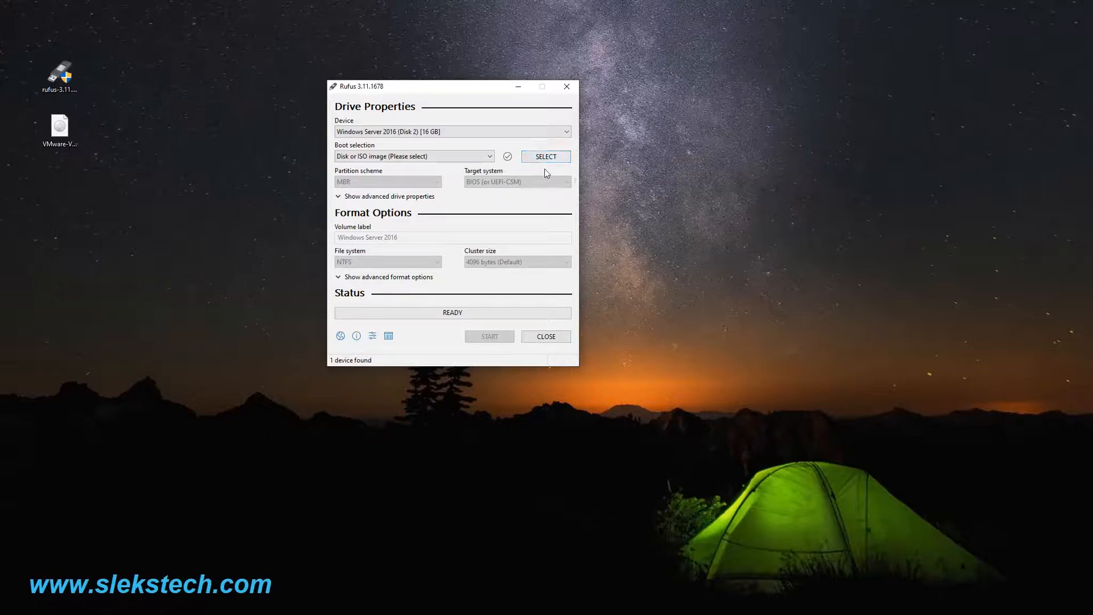
left_click(546, 156)
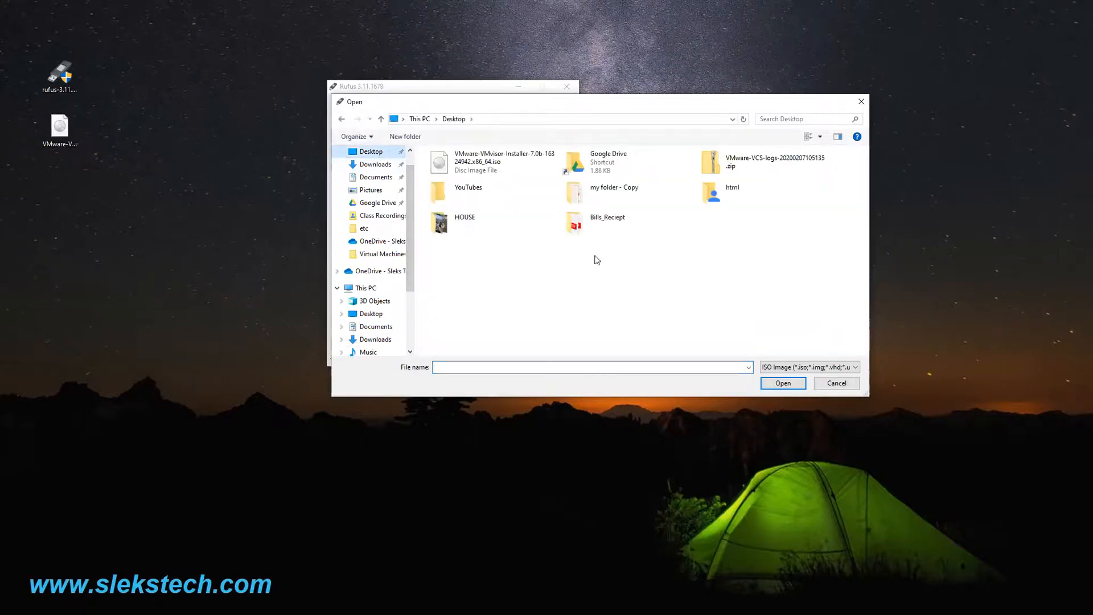
left_click(492, 162)
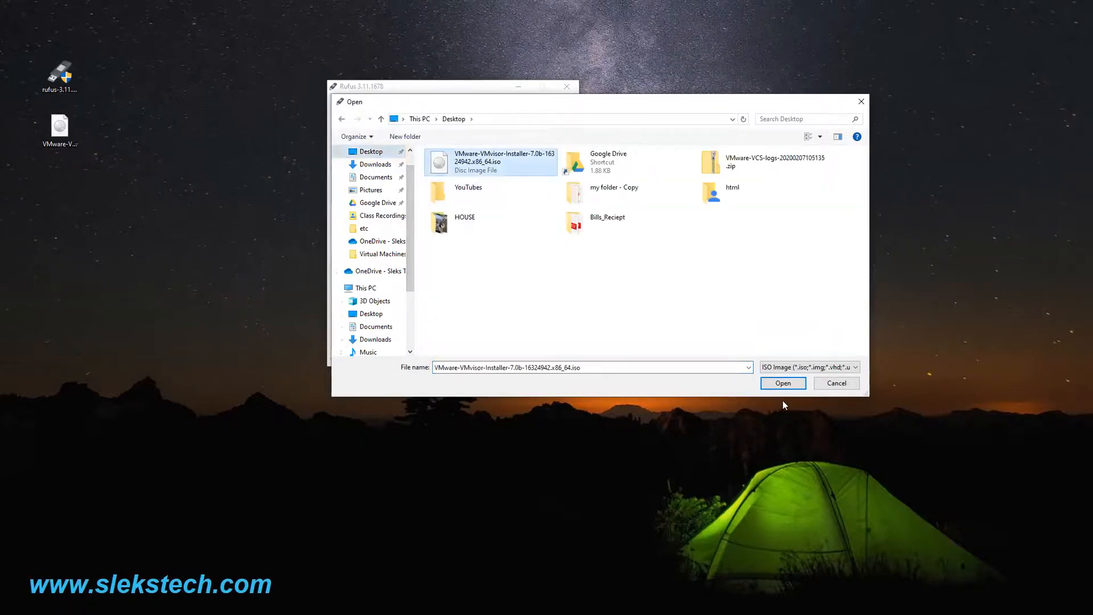
left_click(783, 382)
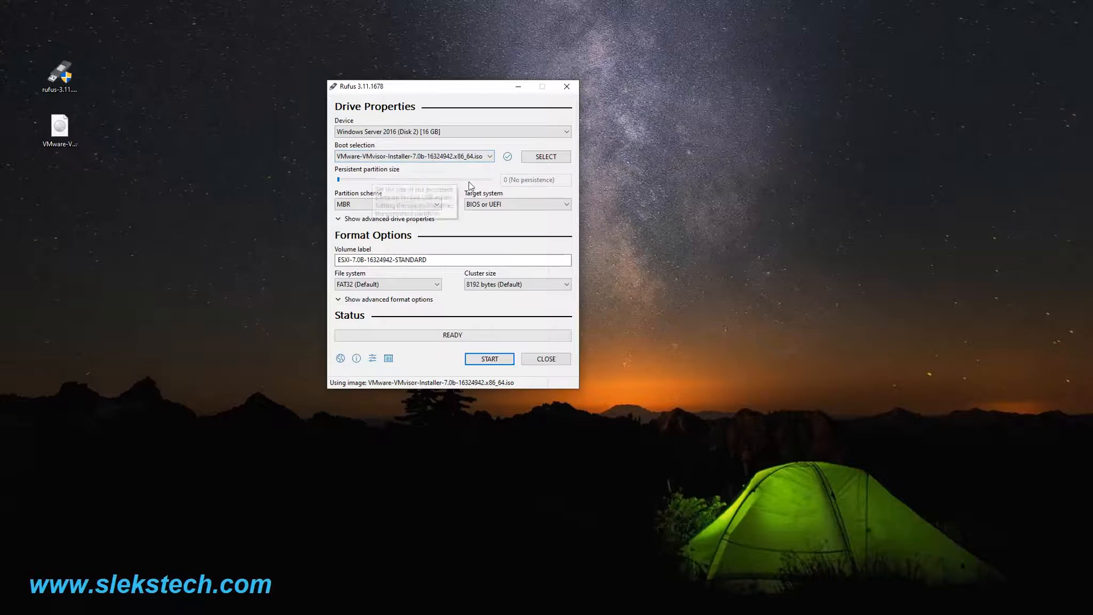
mouse_move(446, 234)
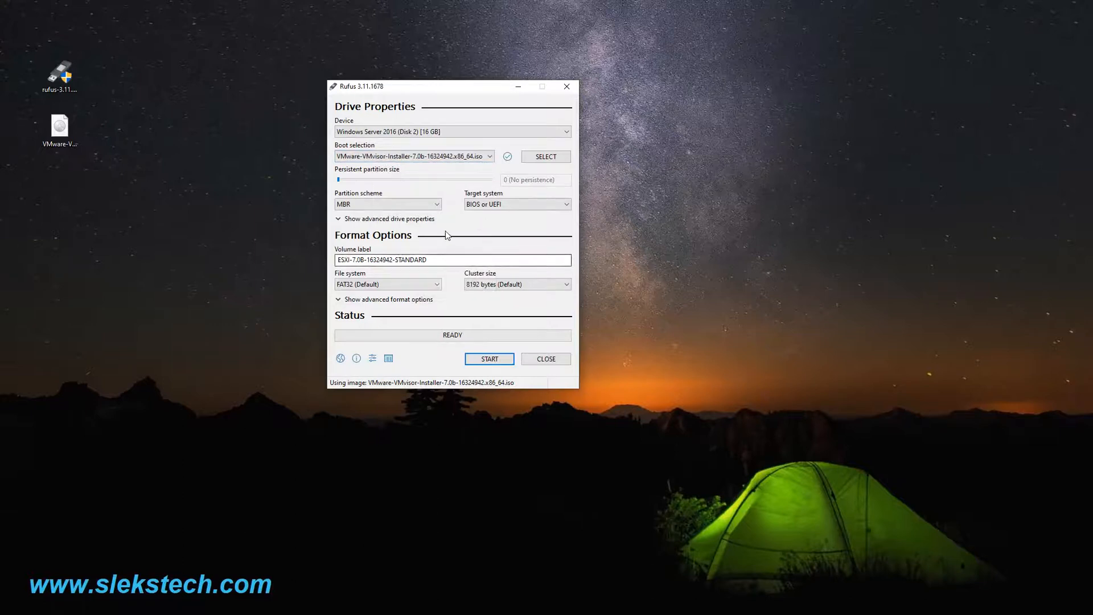
mouse_move(446, 260)
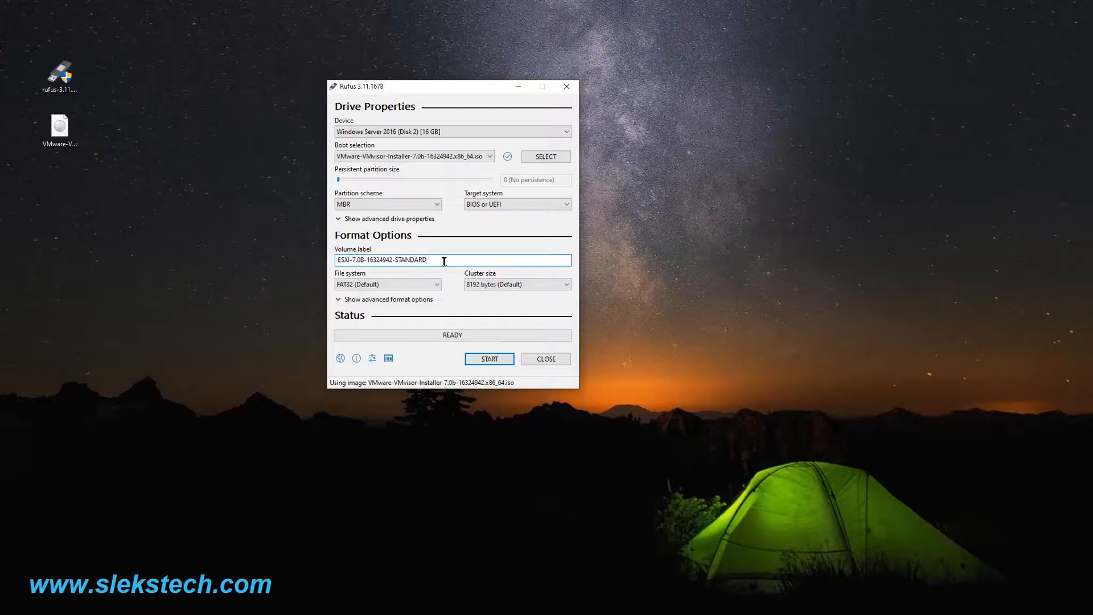
Trim the auto-filled volume label ESXI-7.0B-16324942-STANDARD down to ESXI-7.0
key("BackSpace")
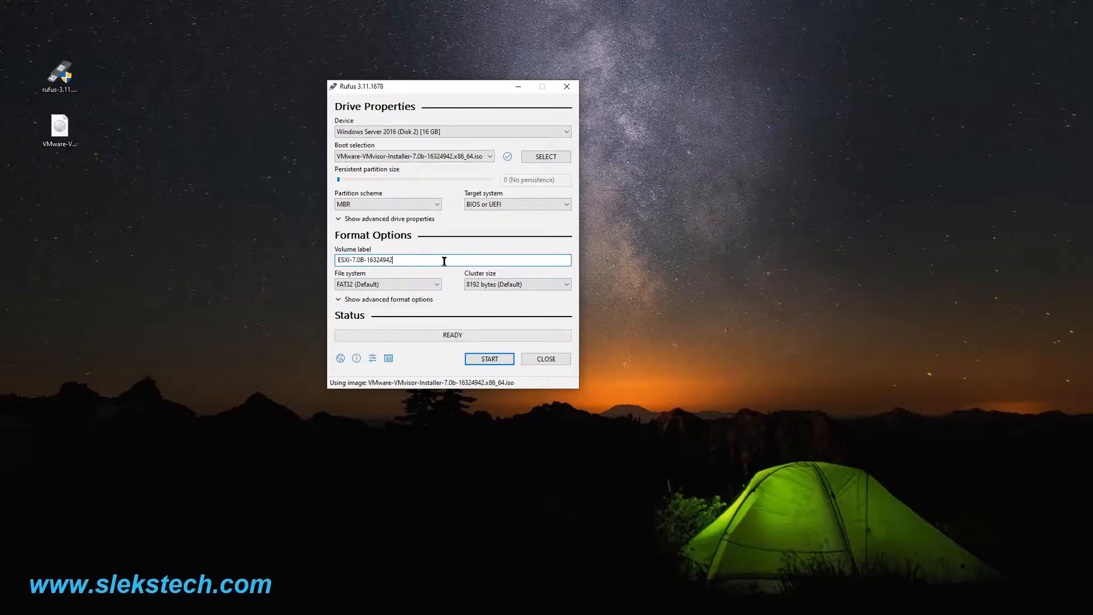
key("Backspace")
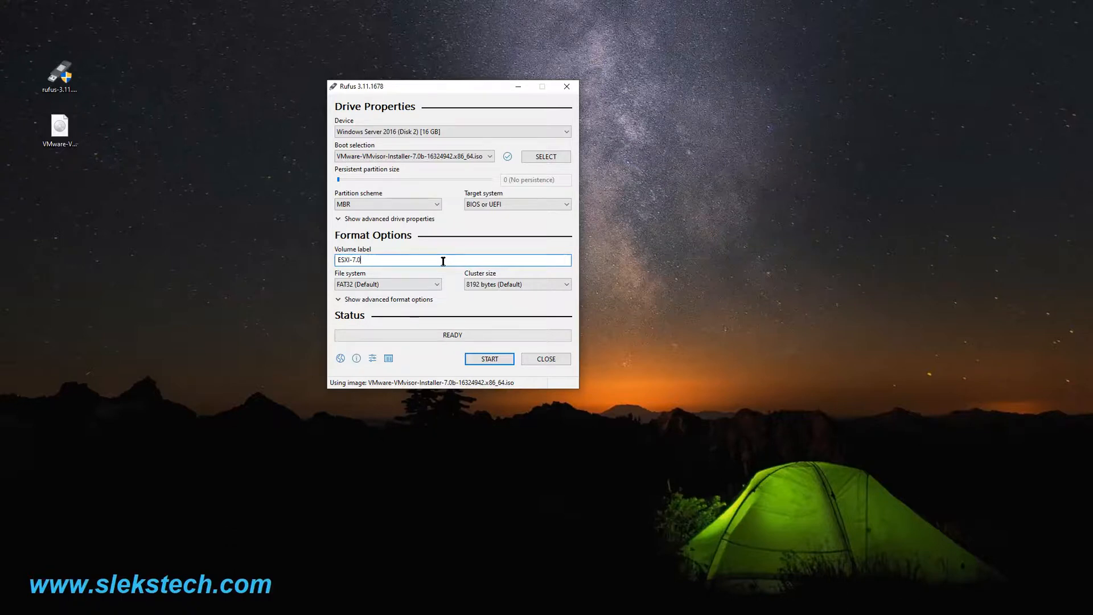
mouse_move(423, 256)
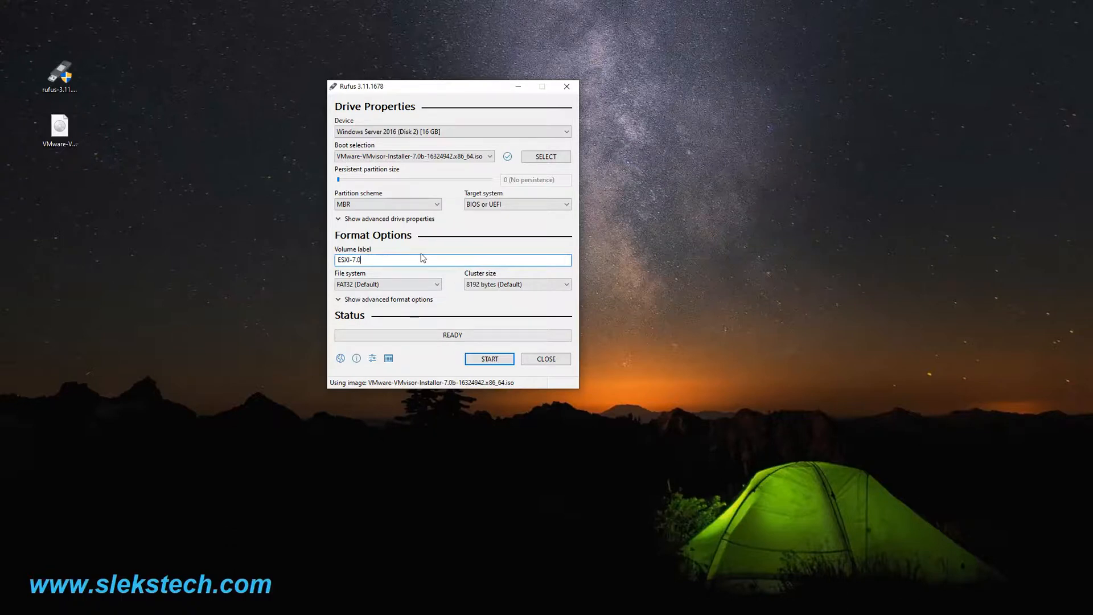
mouse_move(384, 260)
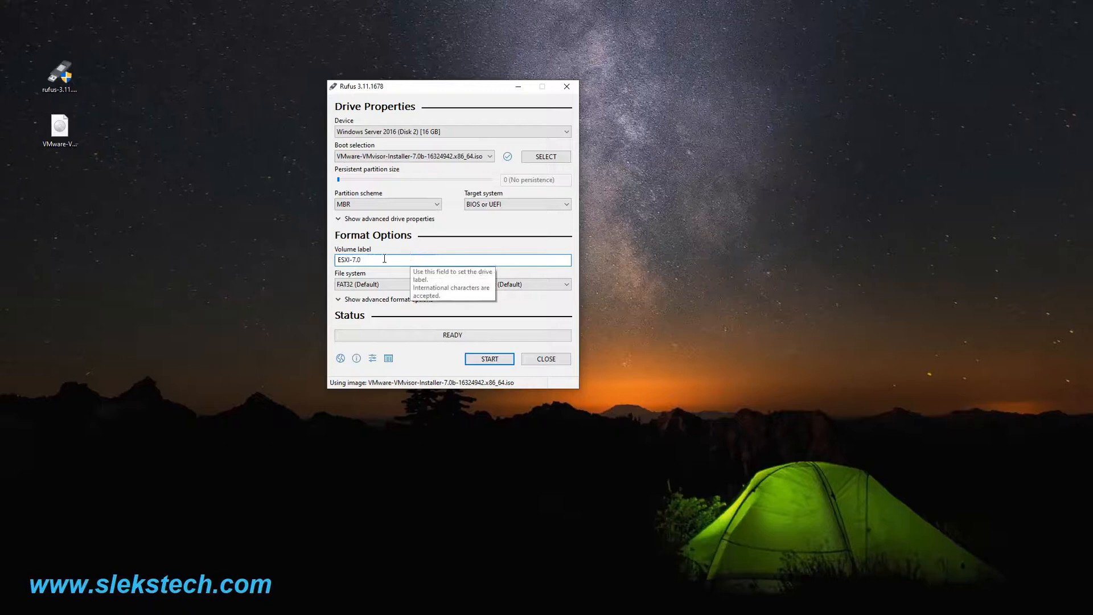
mouse_move(392, 249)
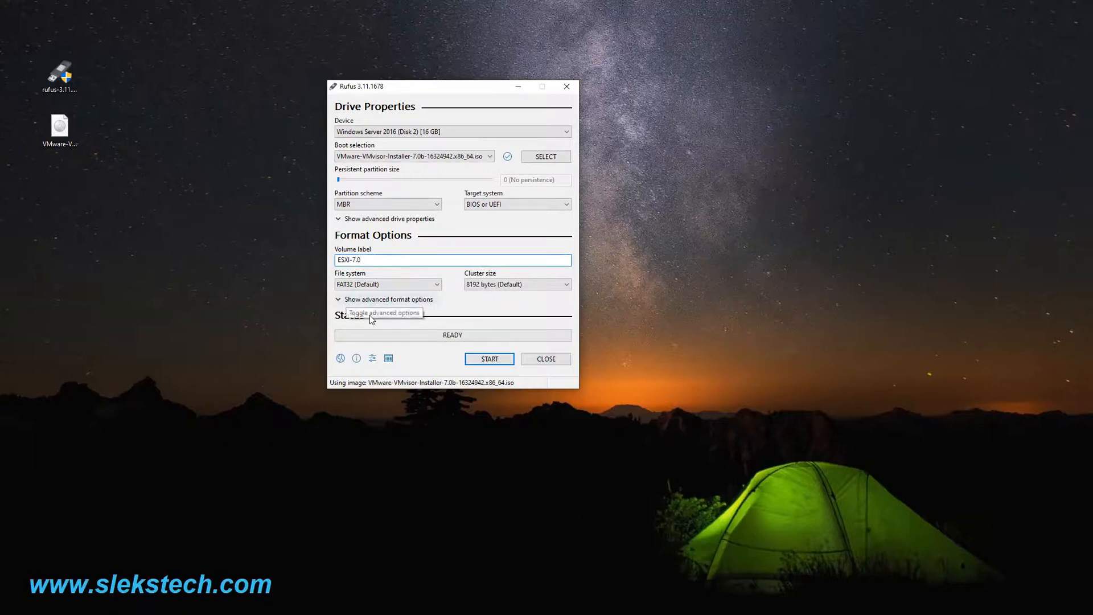
mouse_move(474, 358)
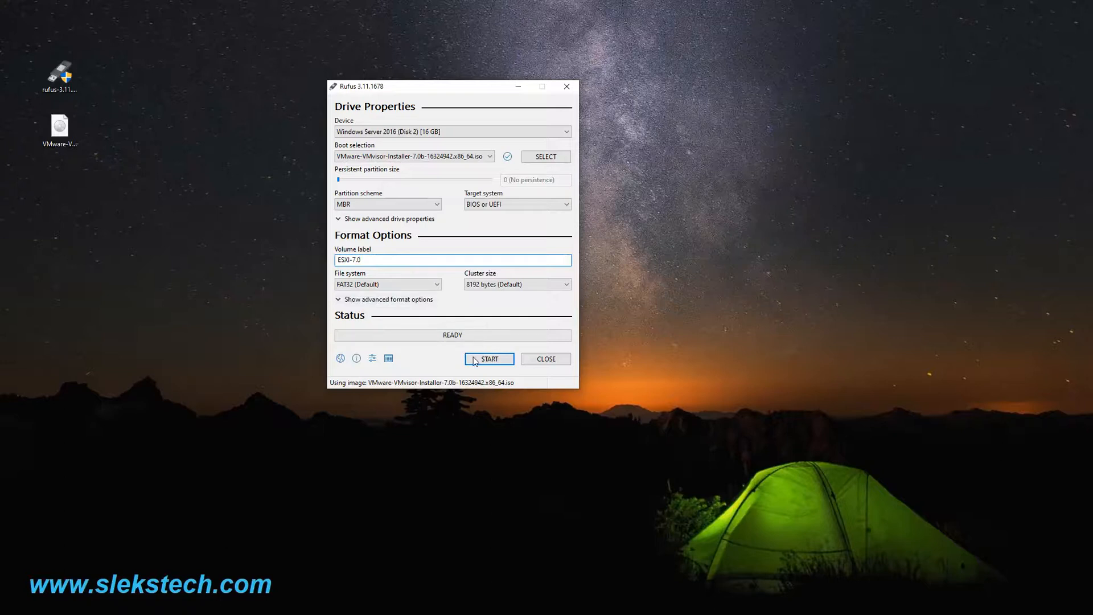
Start writing the ISO and agree to download the newer menu.c32 file
left_click(490, 358)
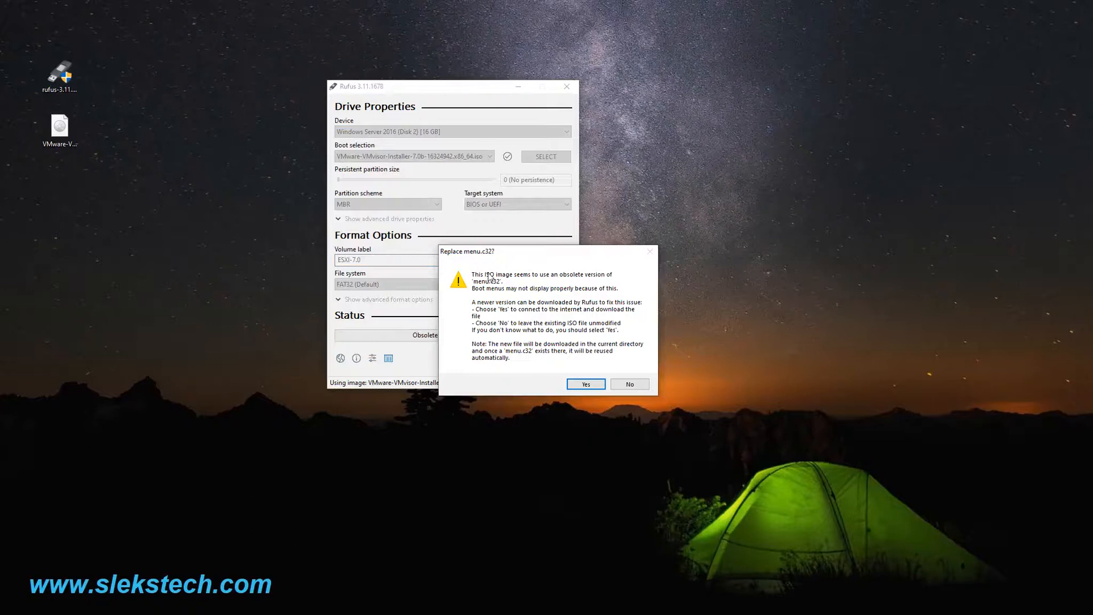
mouse_move(481, 139)
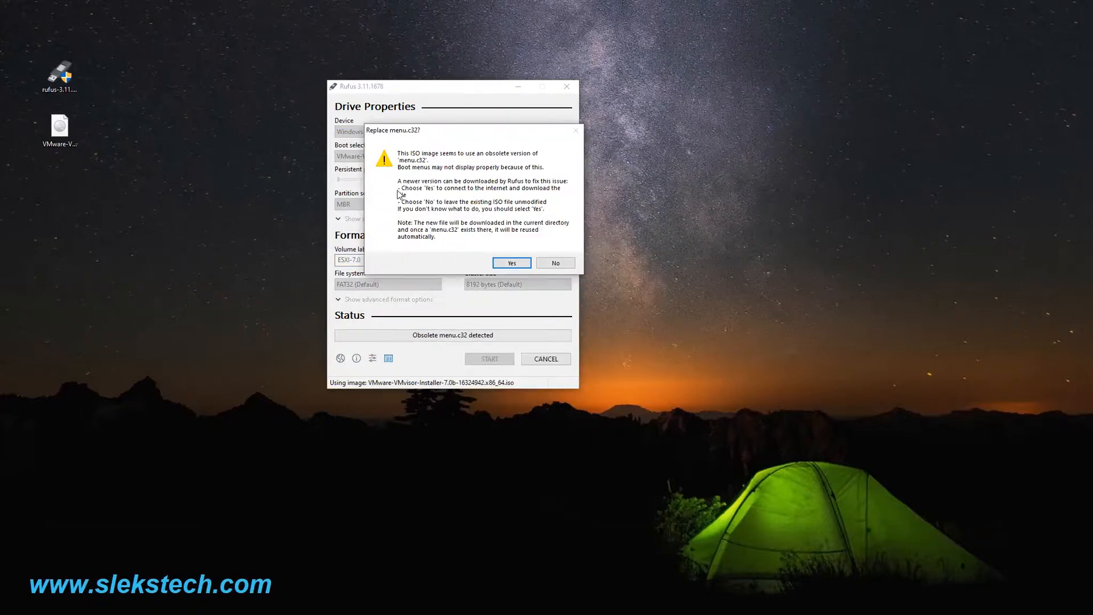
mouse_move(510, 194)
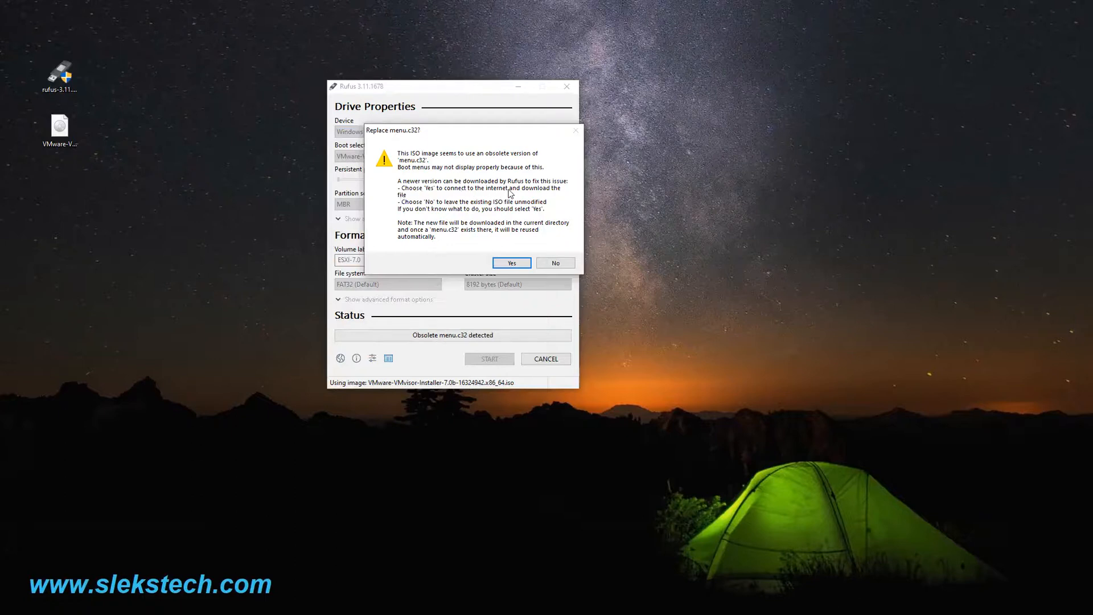
mouse_move(490, 192)
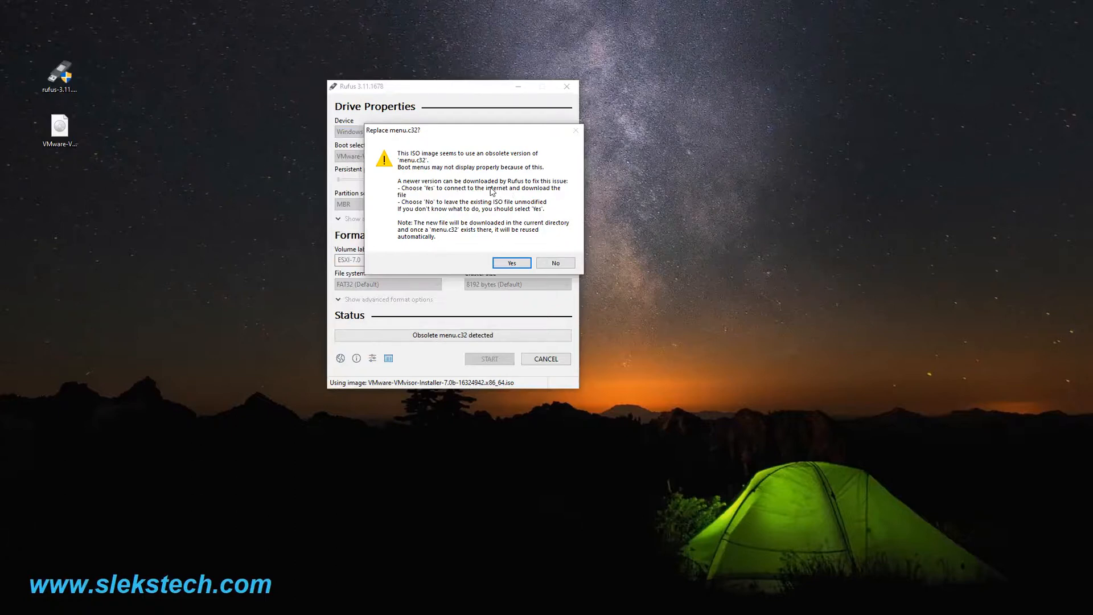
mouse_move(472, 163)
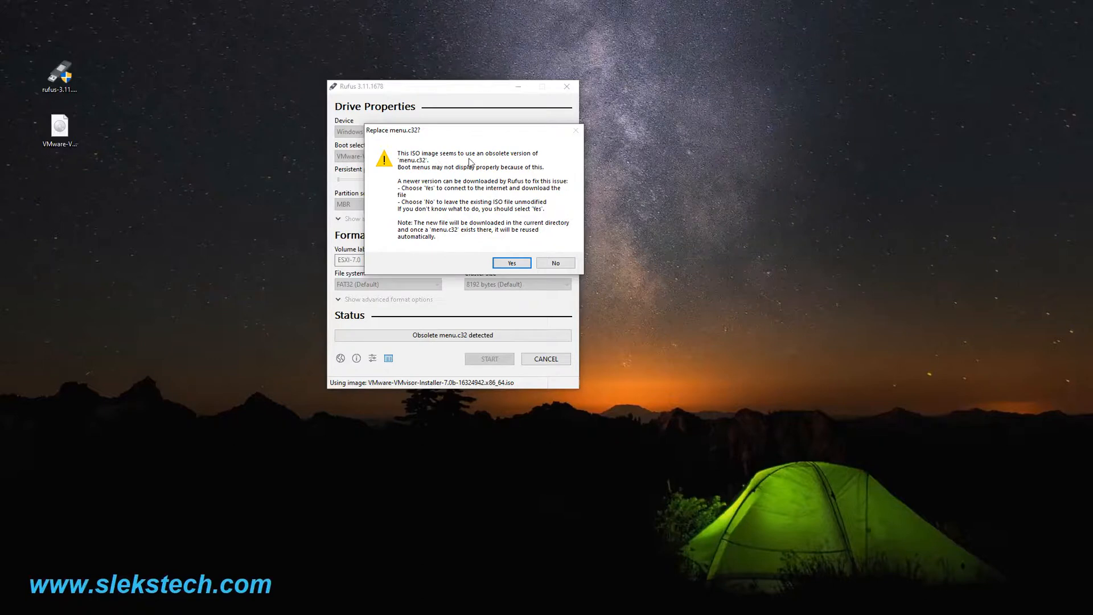
mouse_move(534, 166)
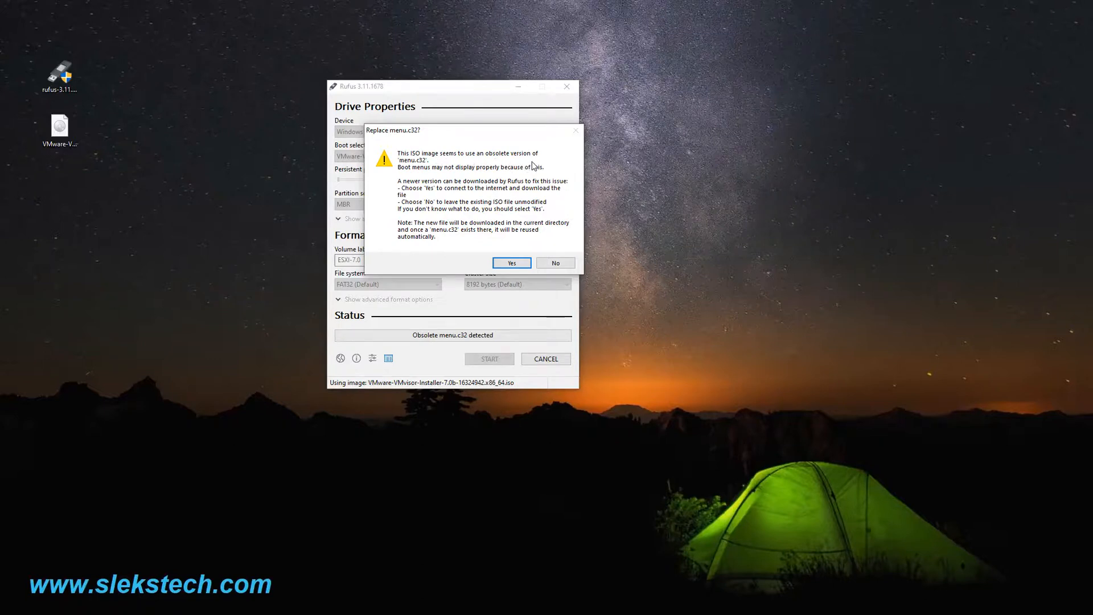
mouse_move(429, 165)
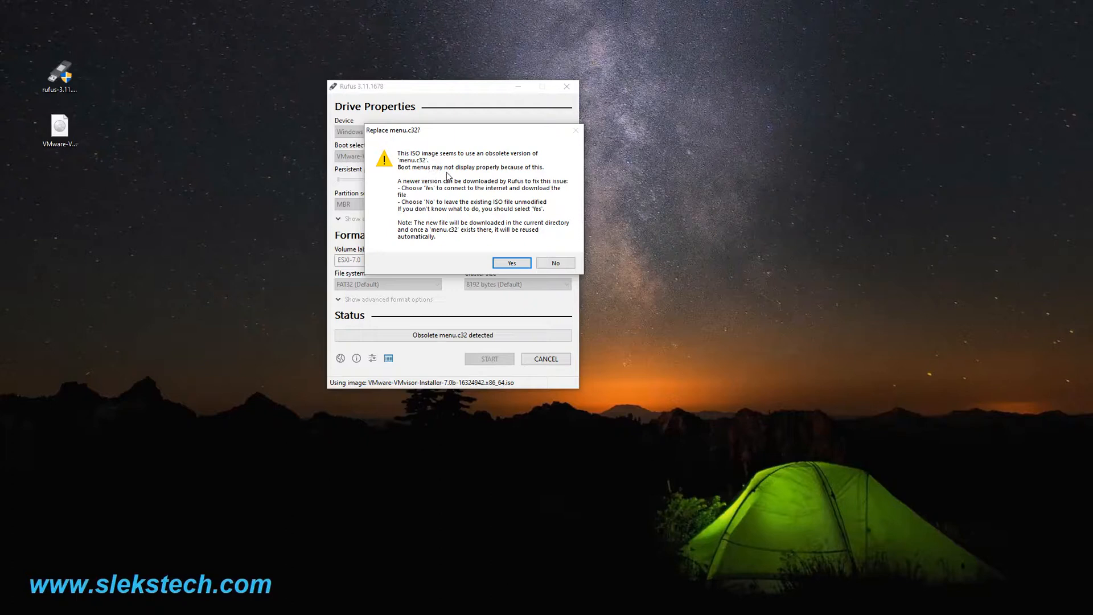
mouse_move(513, 173)
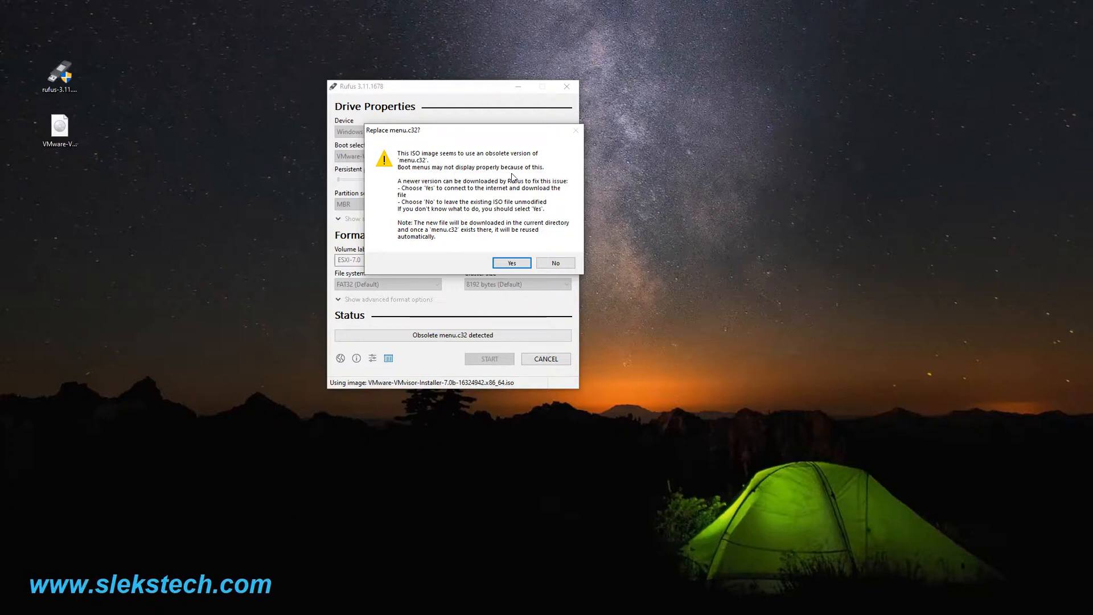
mouse_move(422, 169)
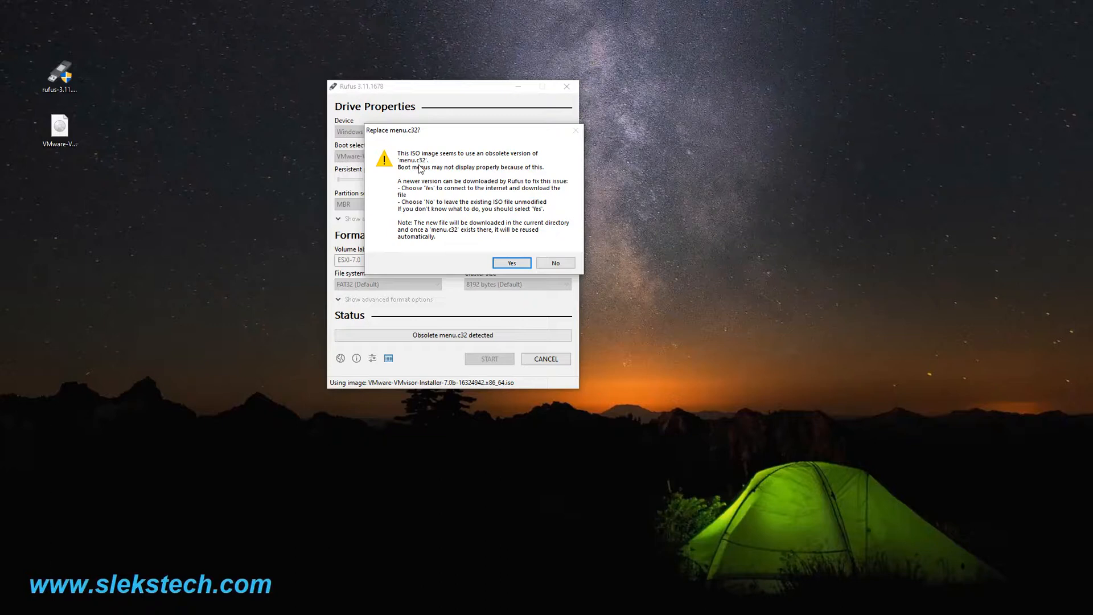
mouse_move(477, 165)
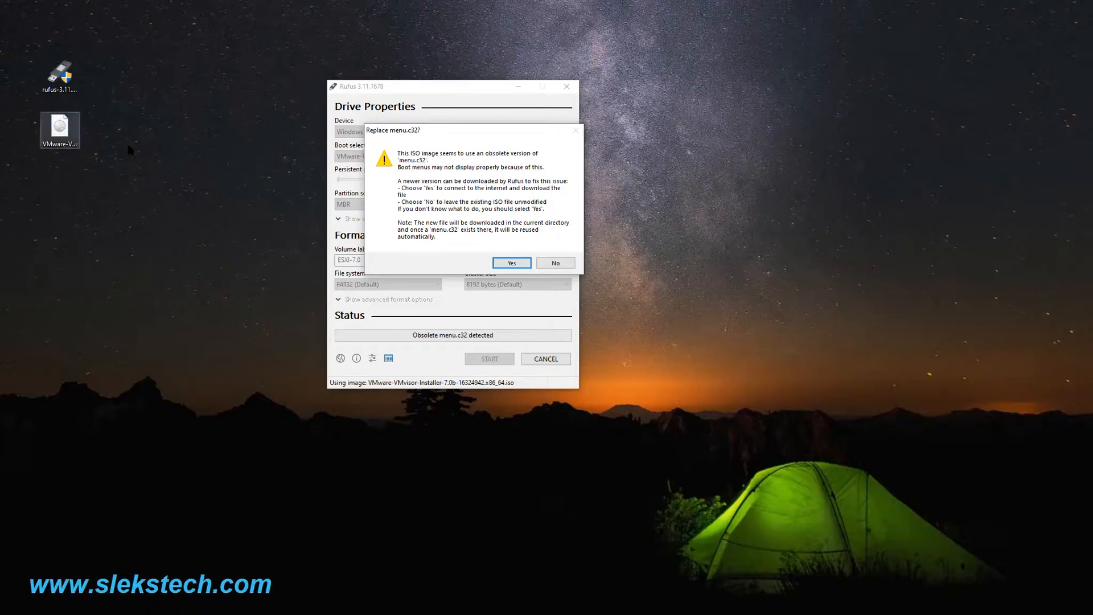
mouse_move(461, 197)
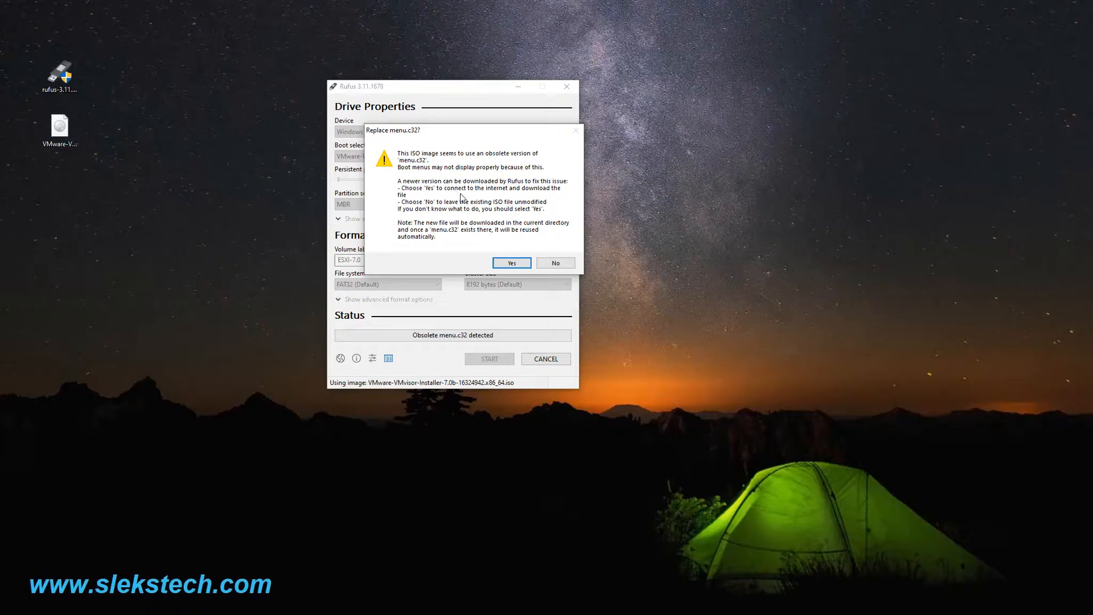
mouse_move(454, 157)
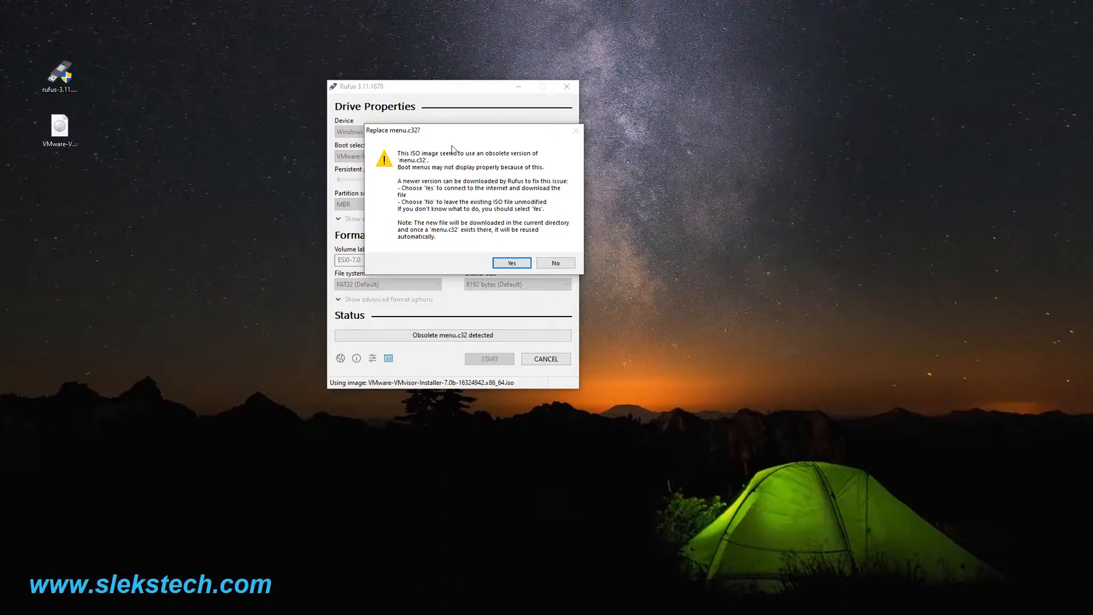
mouse_move(508, 254)
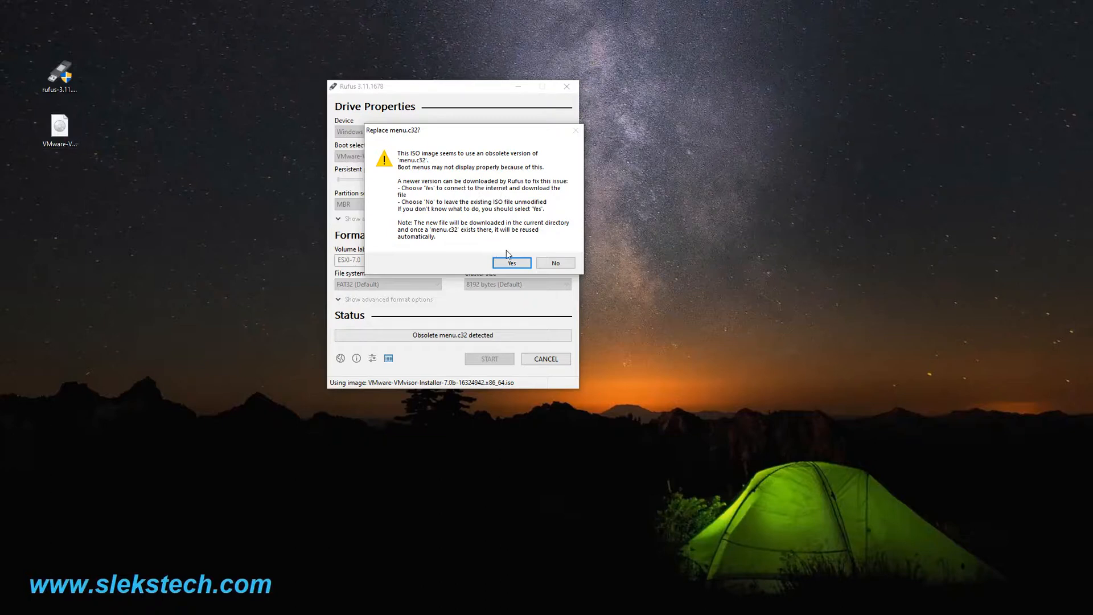
mouse_move(475, 208)
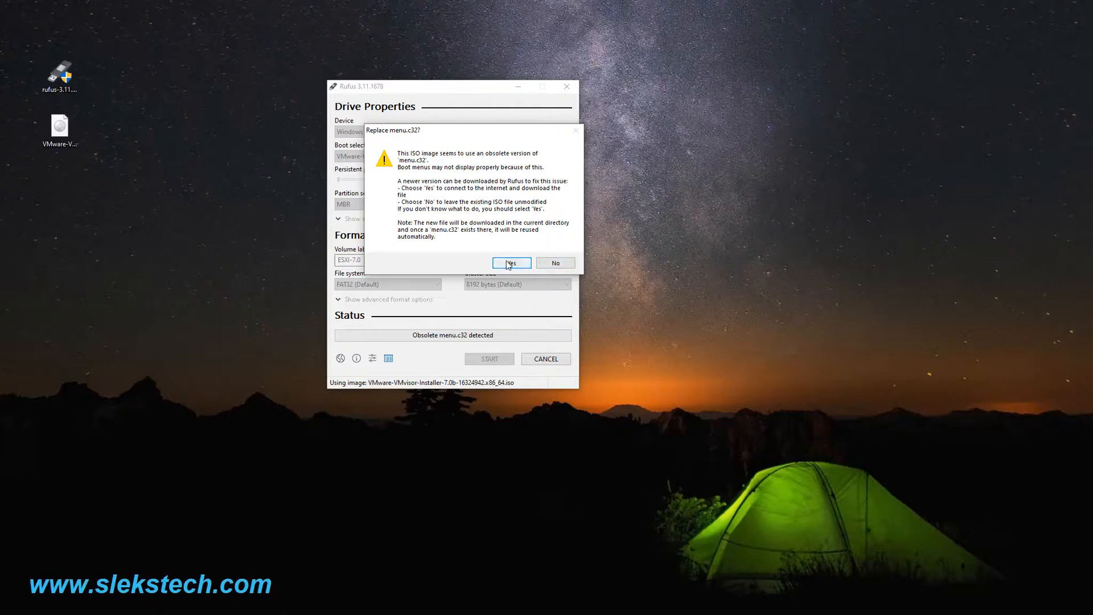
left_click(510, 263)
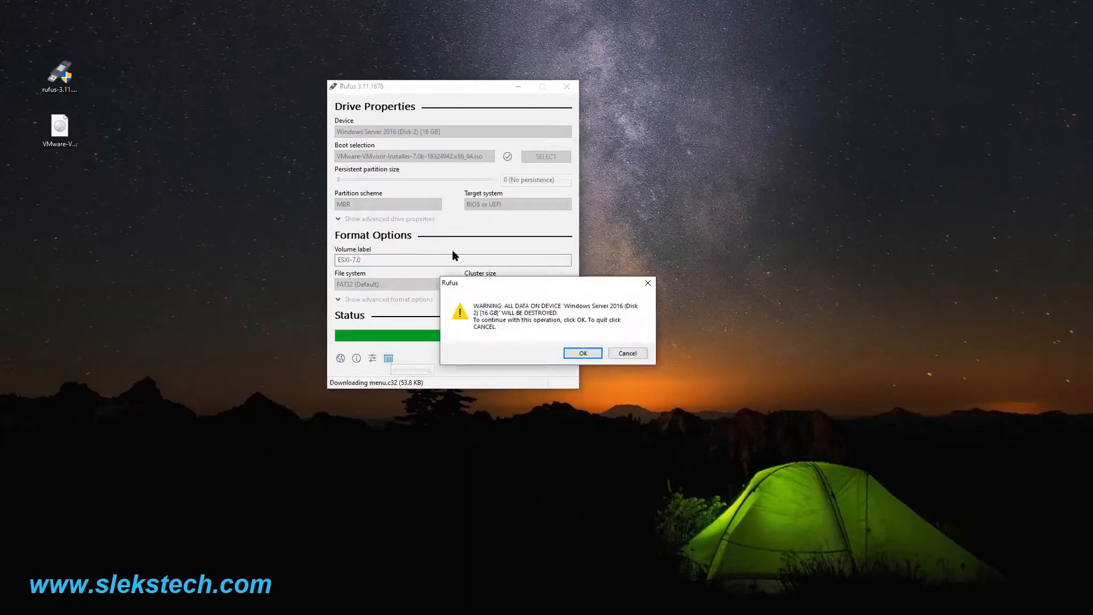
mouse_move(500, 353)
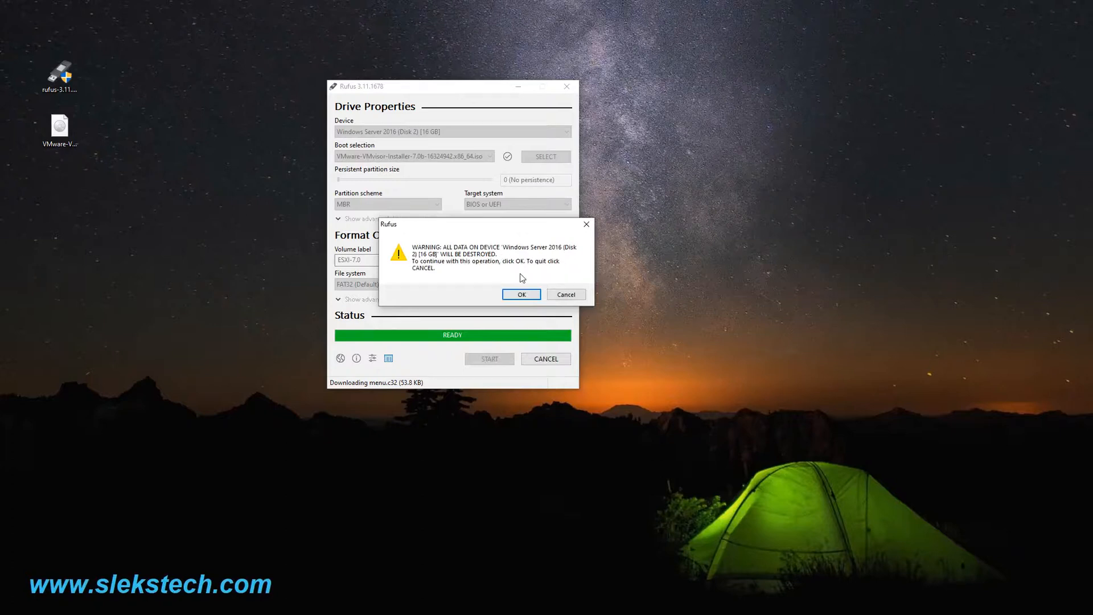
mouse_move(502, 262)
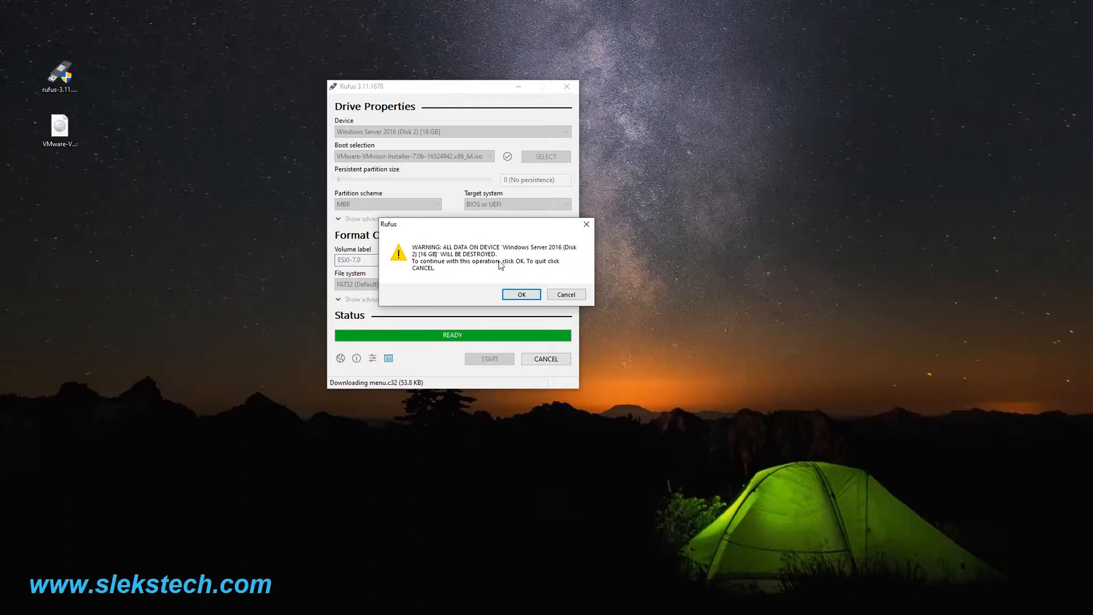
mouse_move(532, 270)
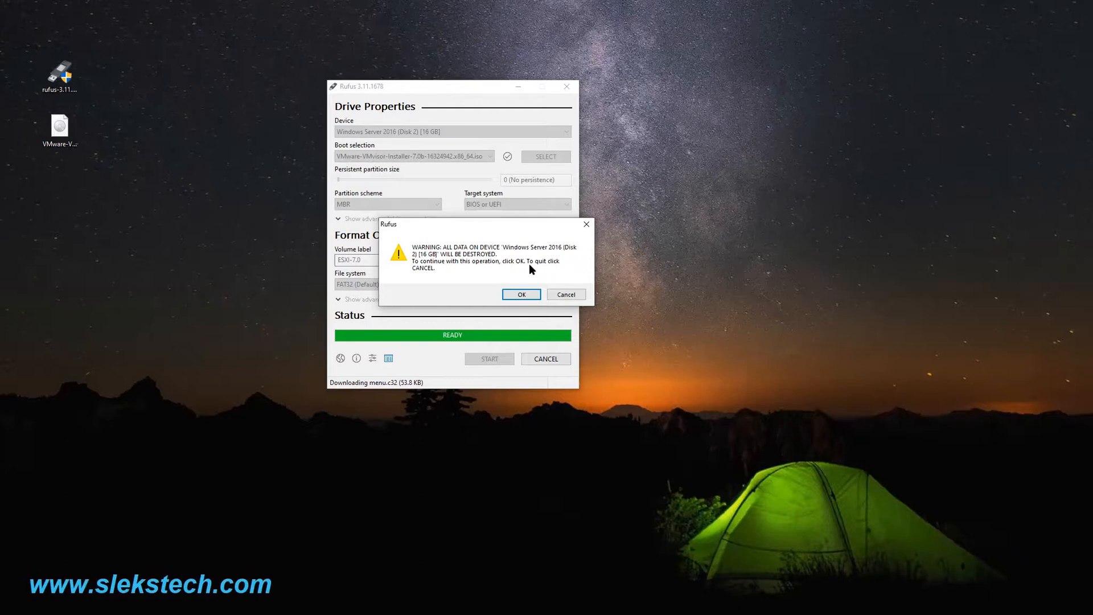
mouse_move(531, 276)
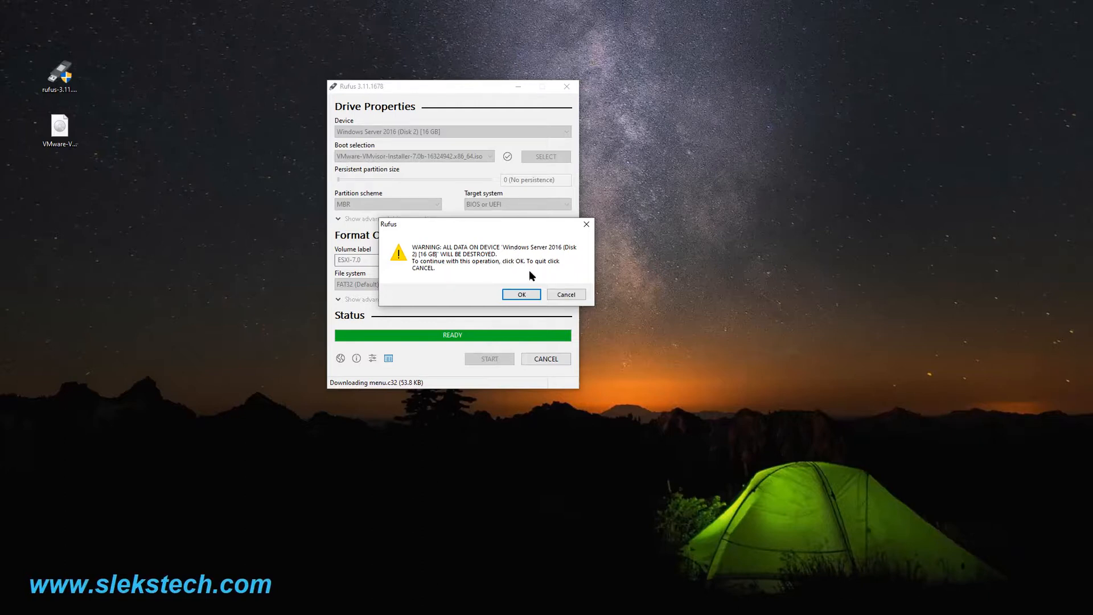
mouse_move(492, 255)
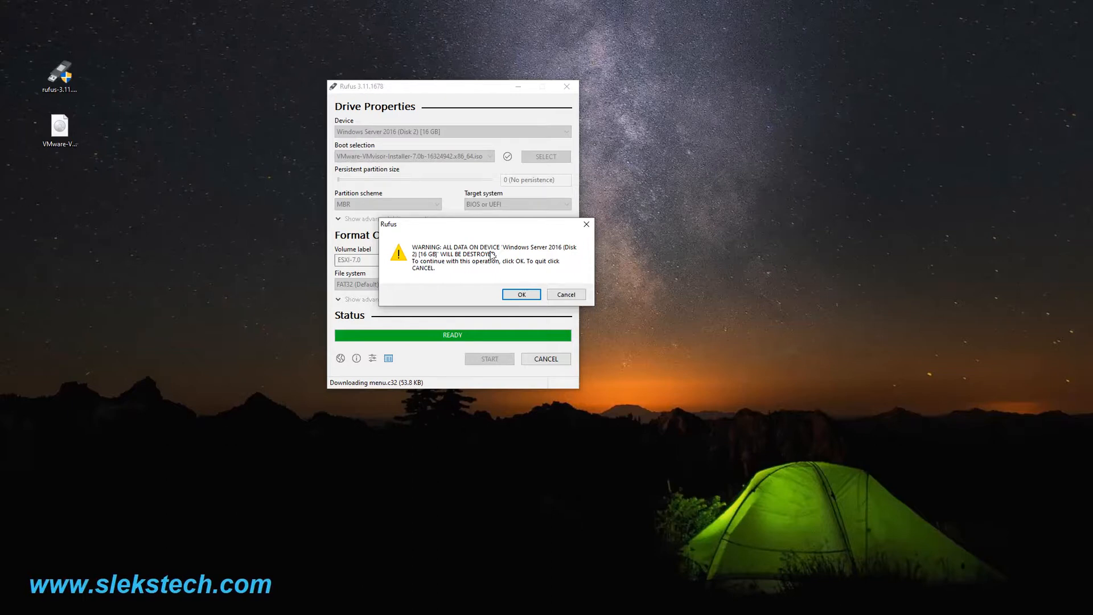
mouse_move(454, 260)
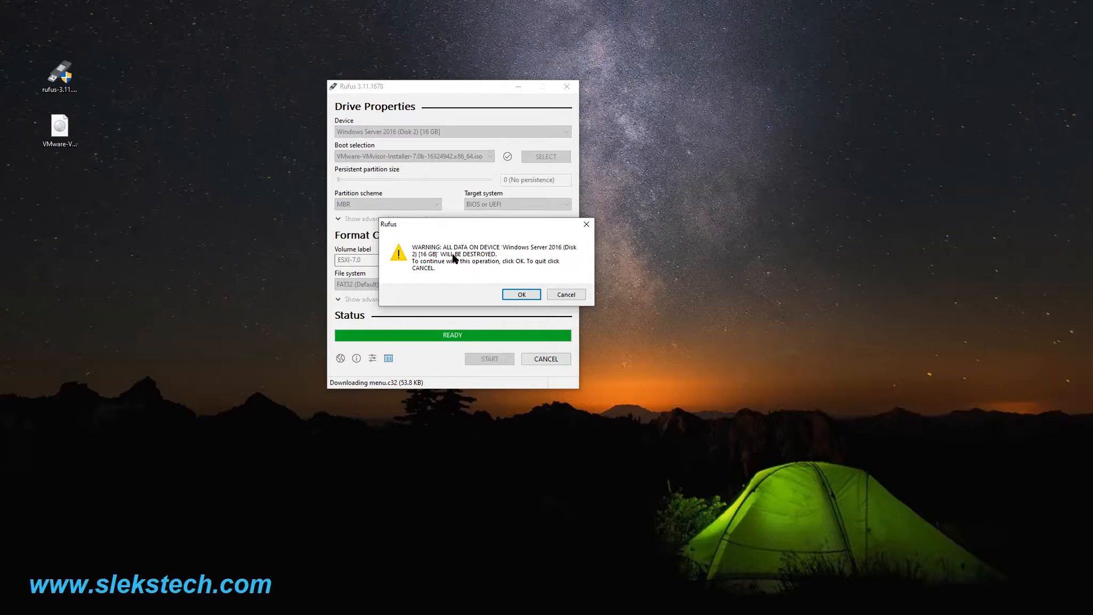
mouse_move(508, 257)
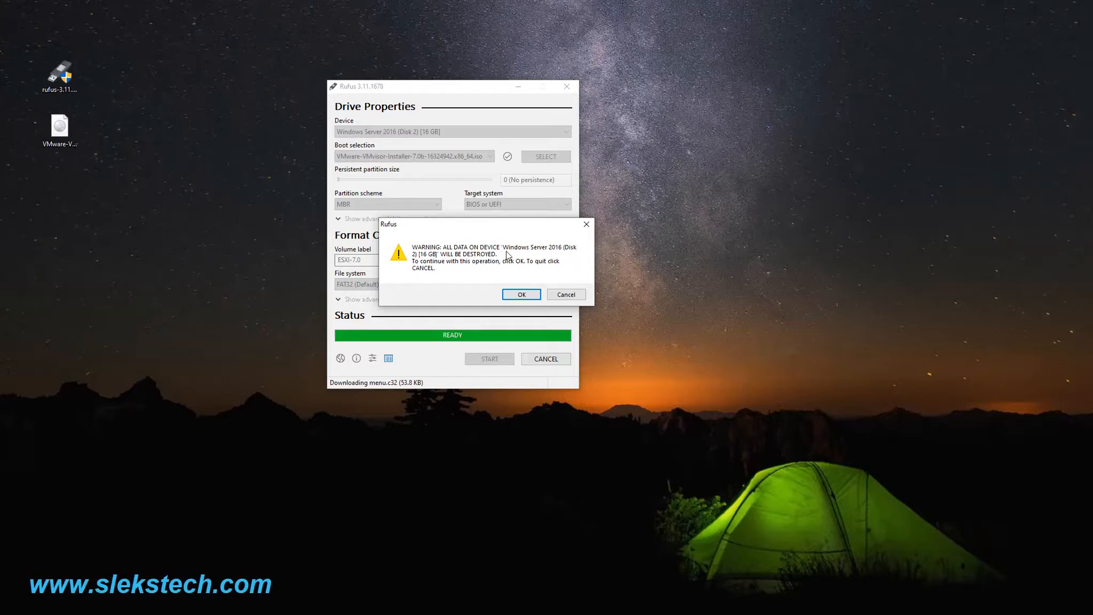
mouse_move(573, 253)
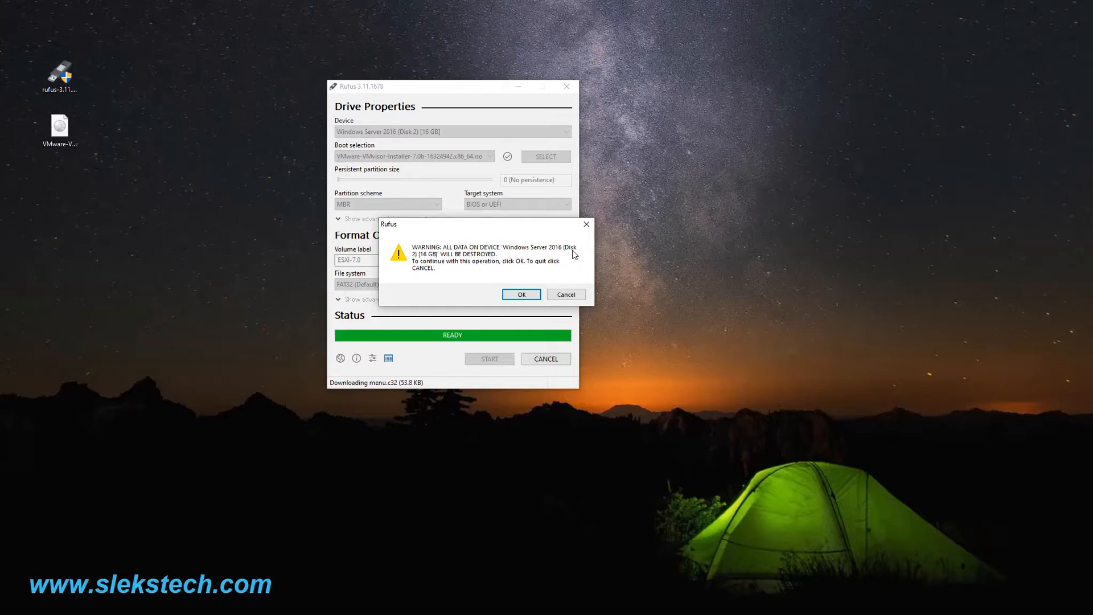
mouse_move(504, 267)
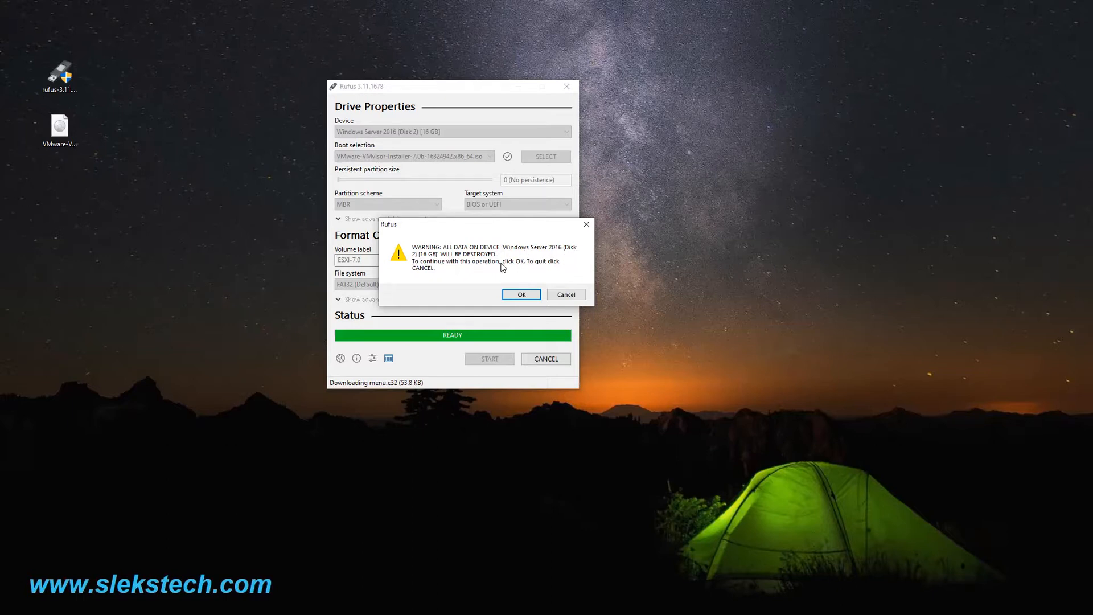
mouse_move(508, 259)
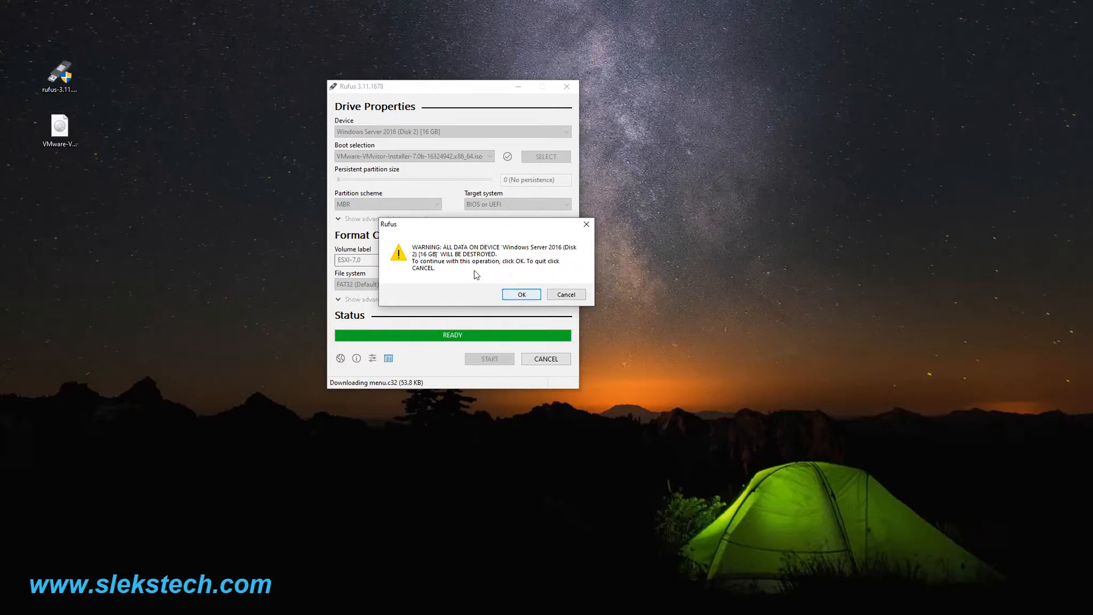
Accept the data-destruction warning so Rufus begins formatting and writing the ESXi installer
left_click(522, 293)
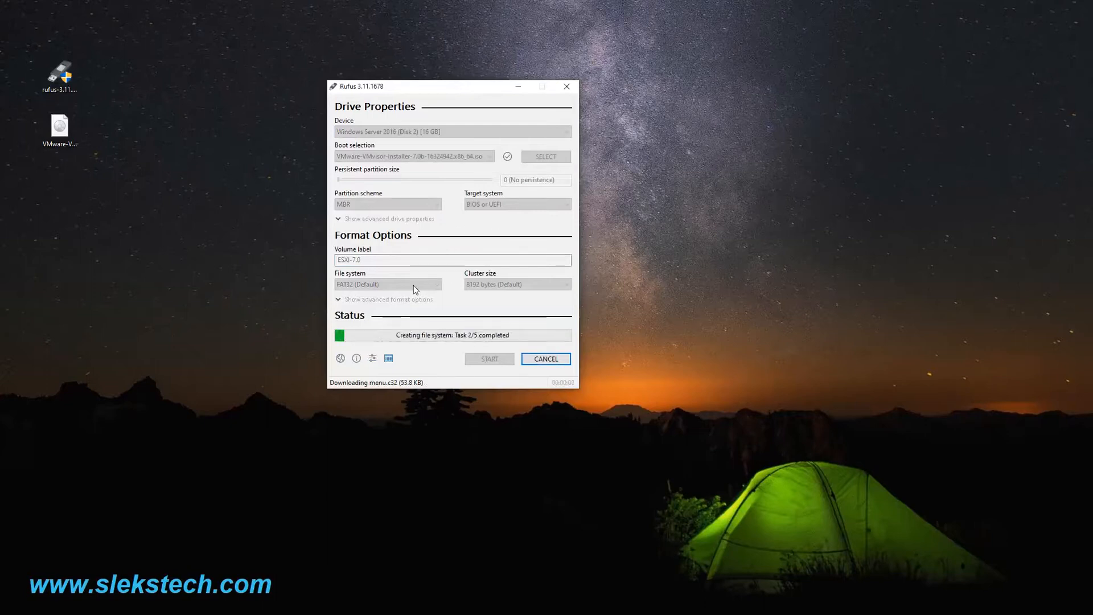
mouse_move(468, 309)
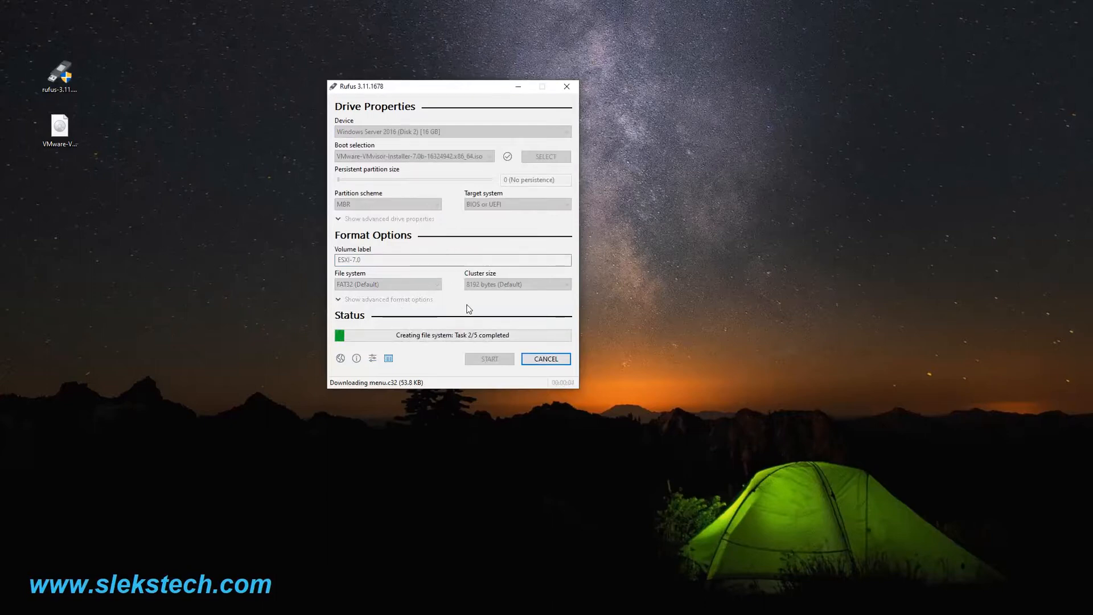
mouse_move(443, 10)
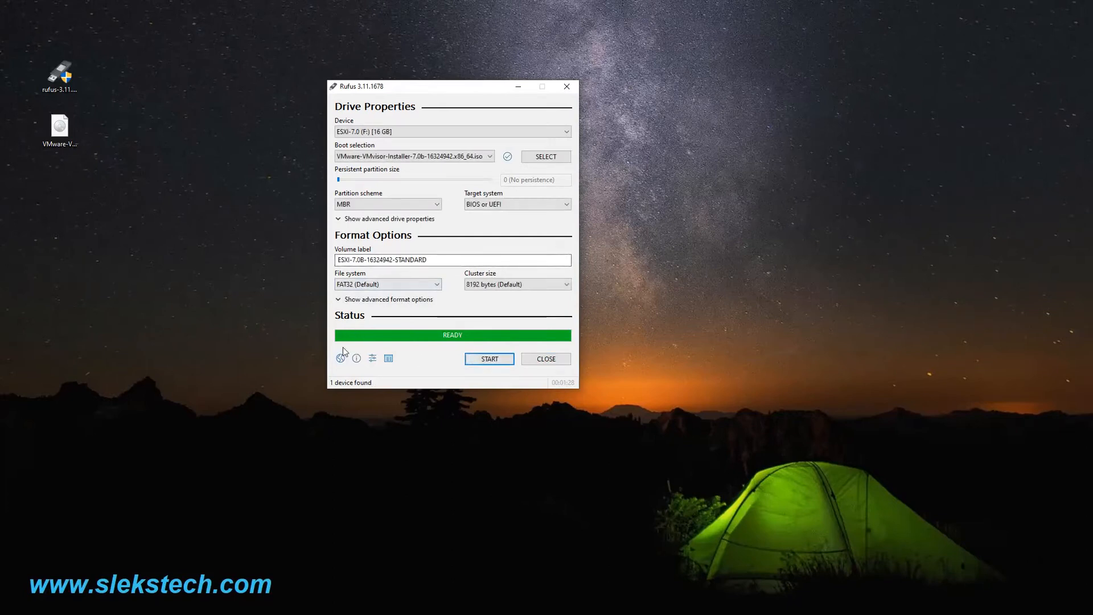
mouse_move(486, 338)
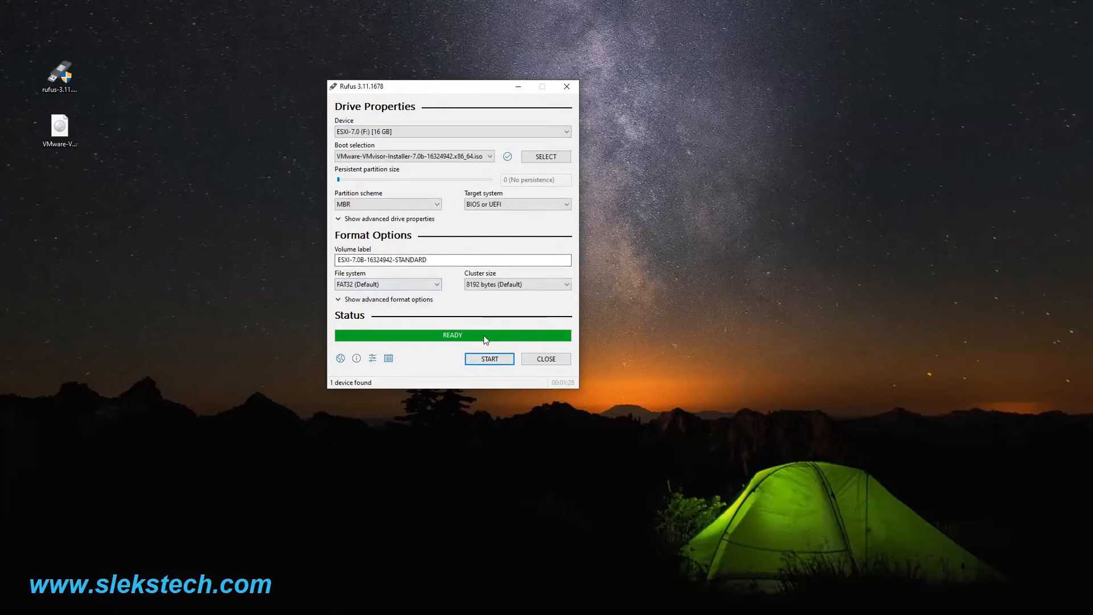
mouse_move(451, 306)
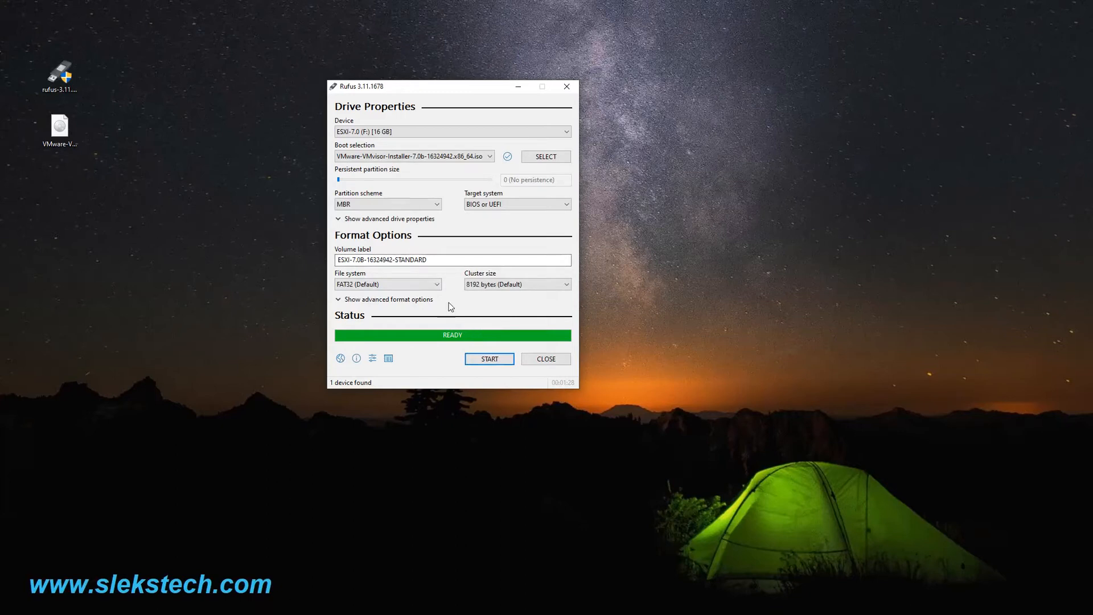
mouse_move(463, 335)
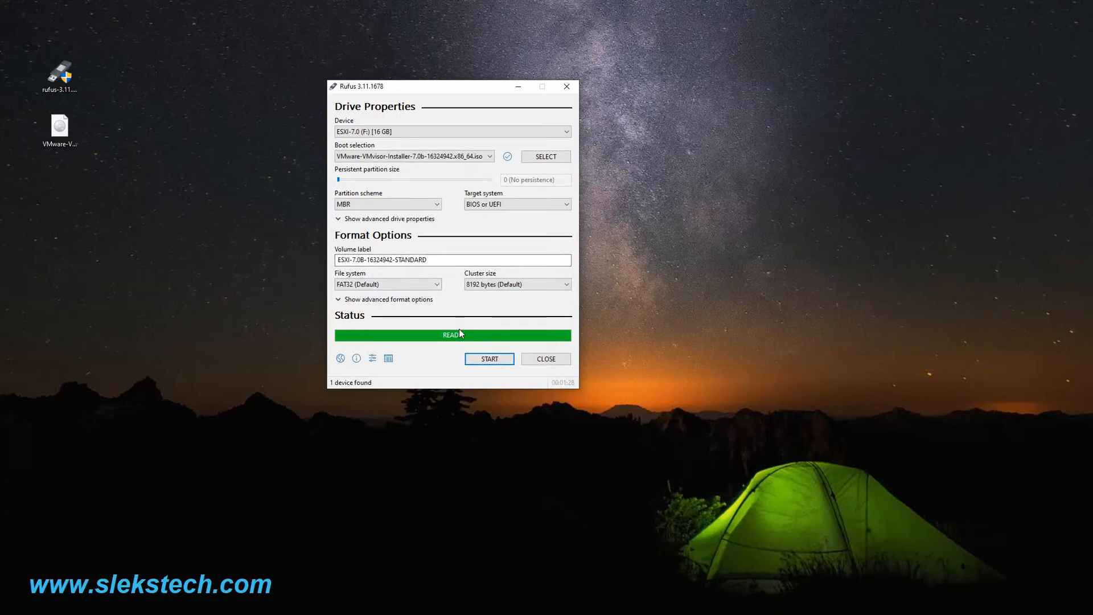
mouse_move(478, 317)
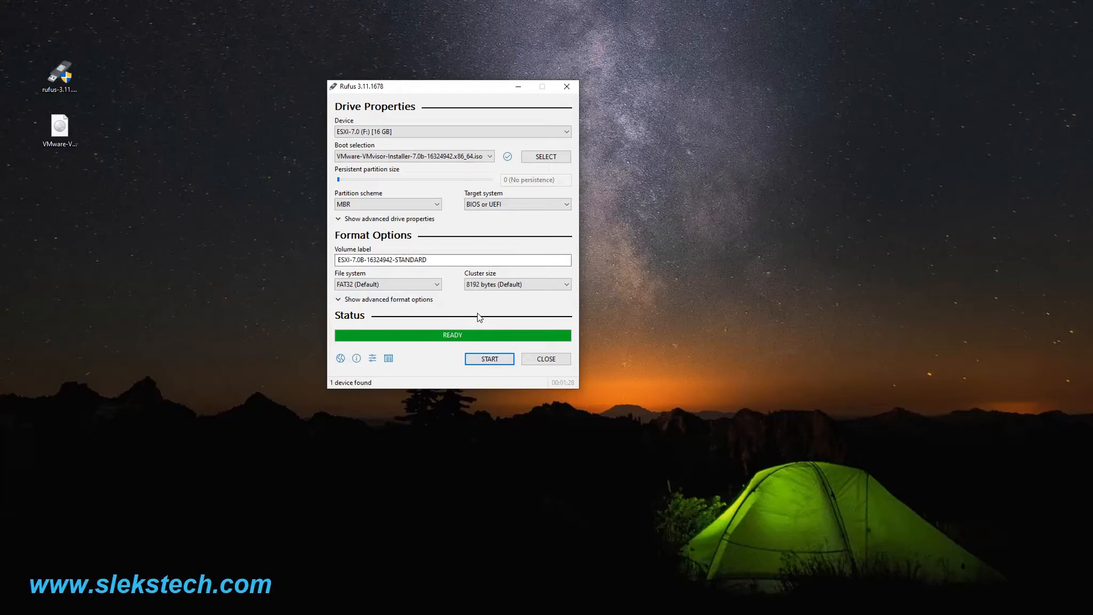
mouse_move(479, 311)
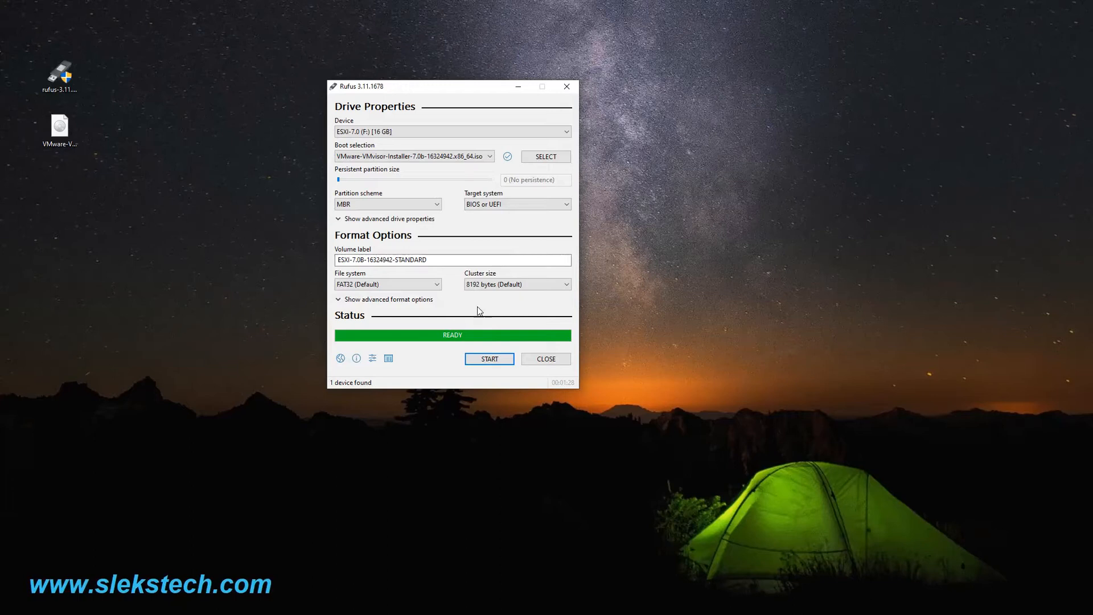
mouse_move(478, 306)
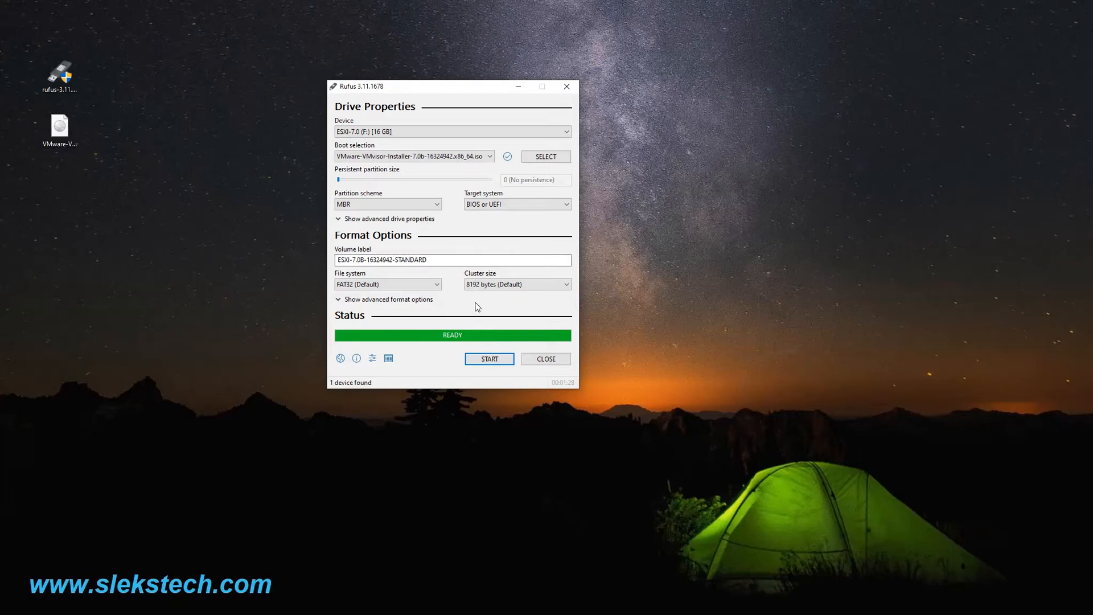
mouse_move(477, 312)
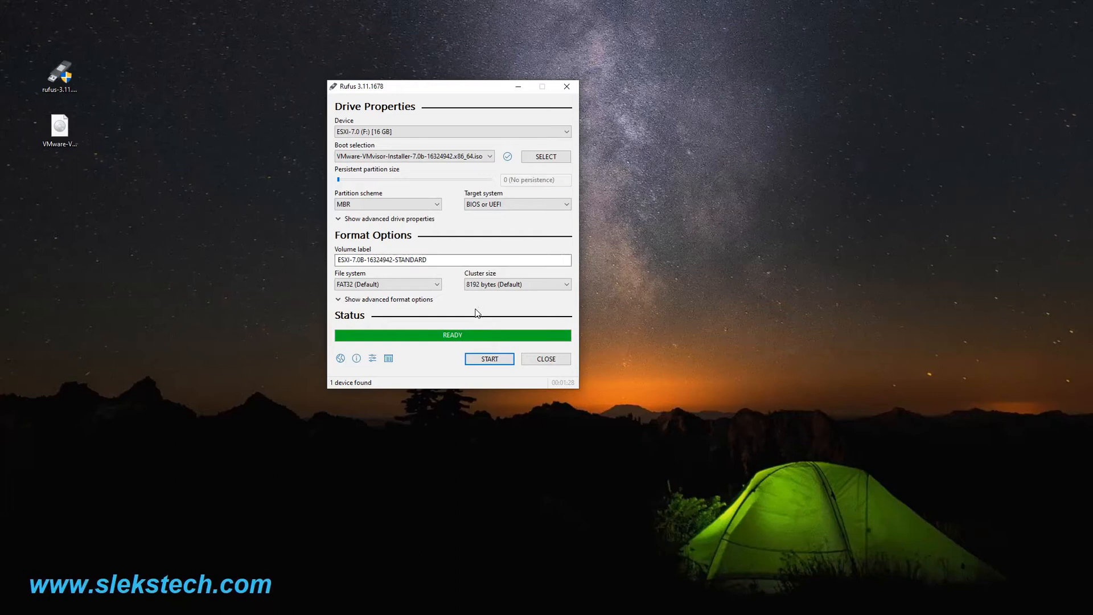
mouse_move(482, 311)
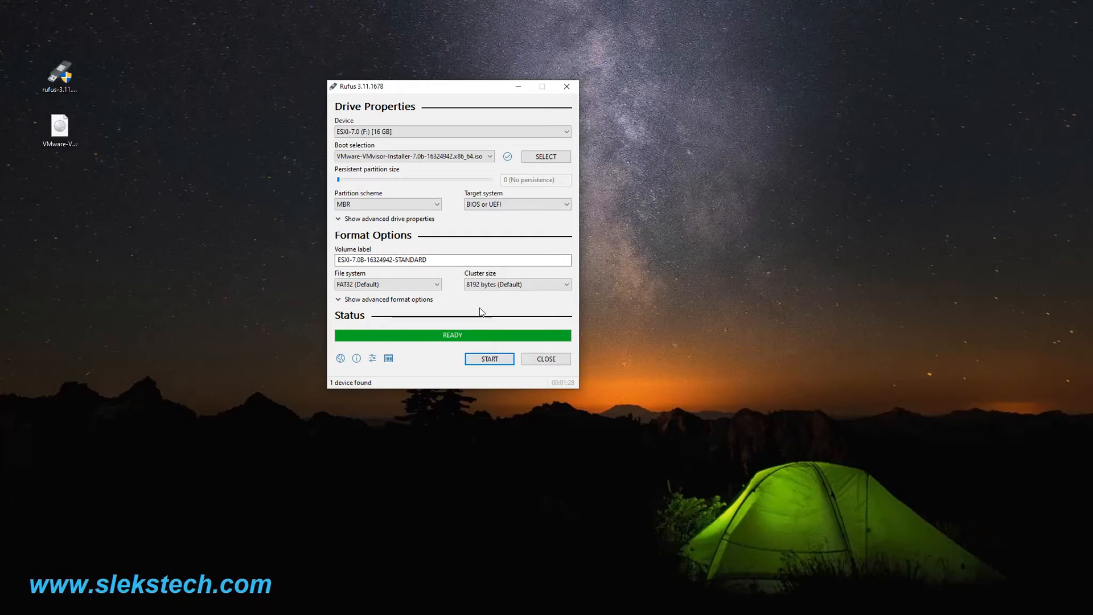
mouse_move(557, 381)
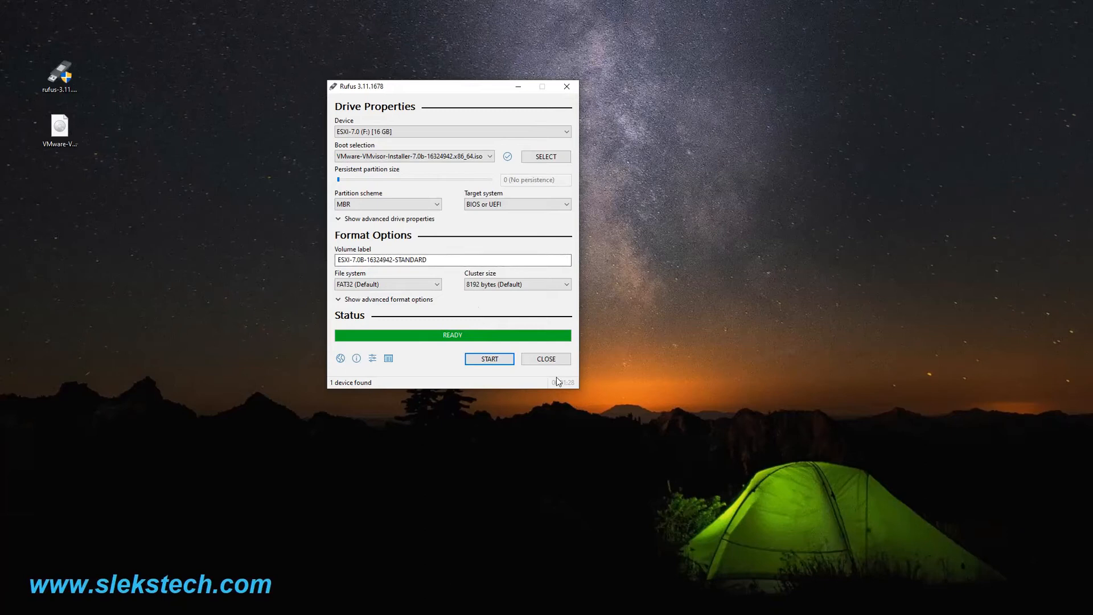